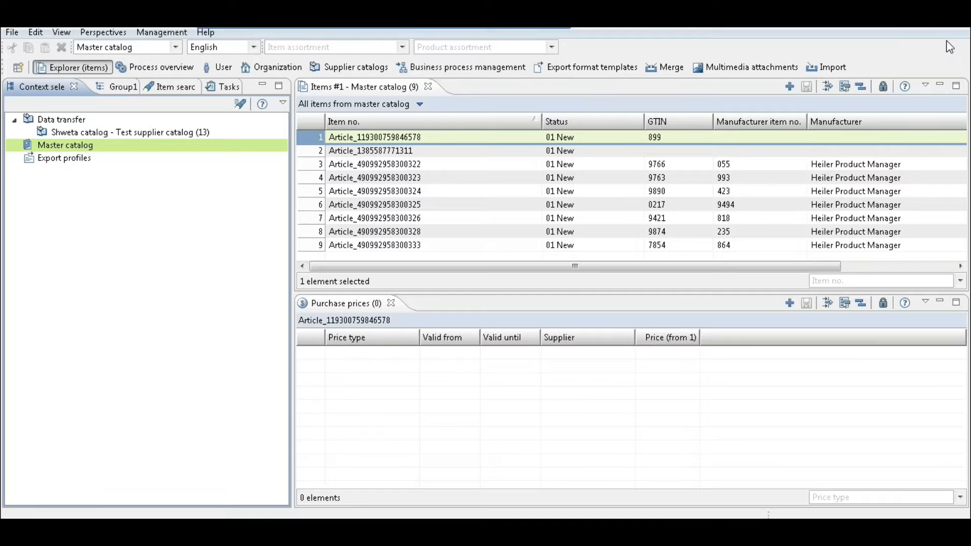
pyautogui.moveTo(150, 488)
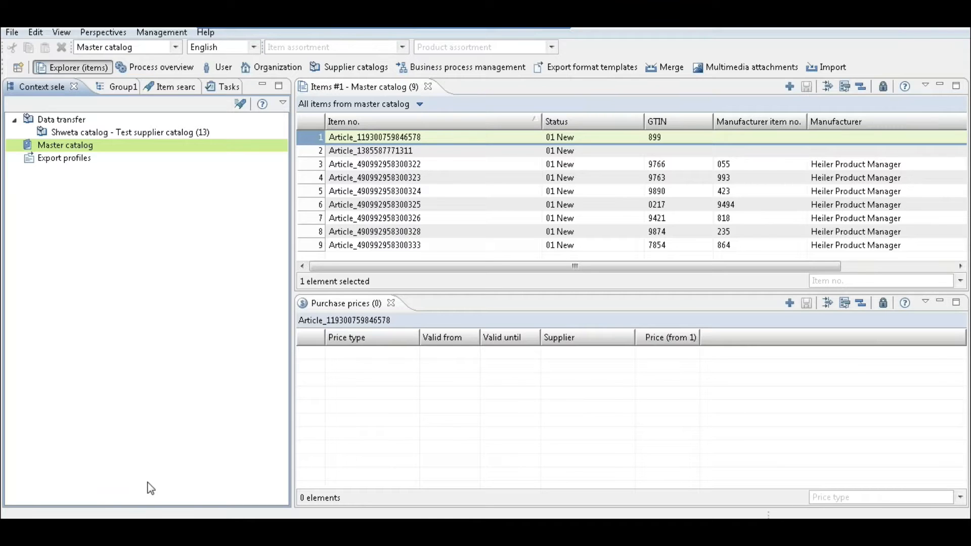
# Launch Notepad from the programs list for taking notes.
pyautogui.click(12, 540)
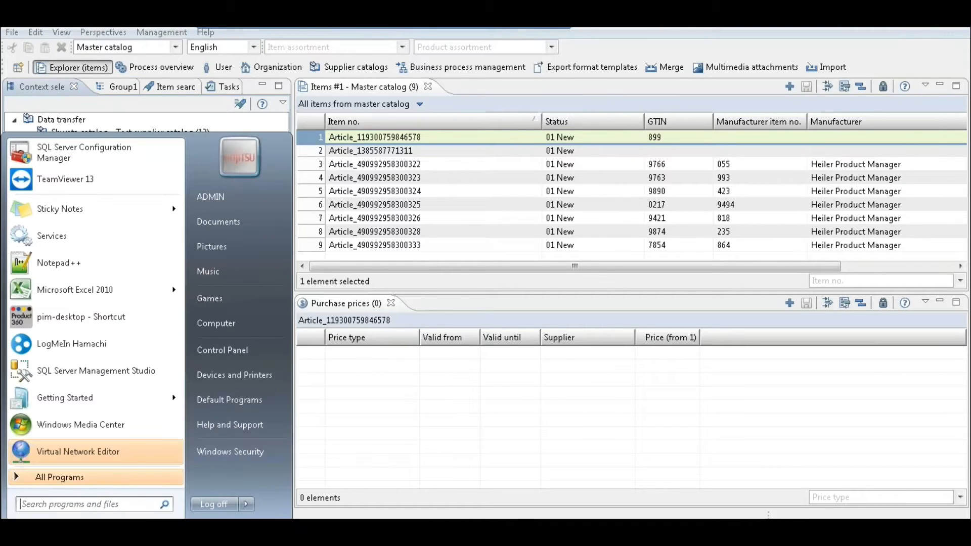
pyautogui.write('notepad')
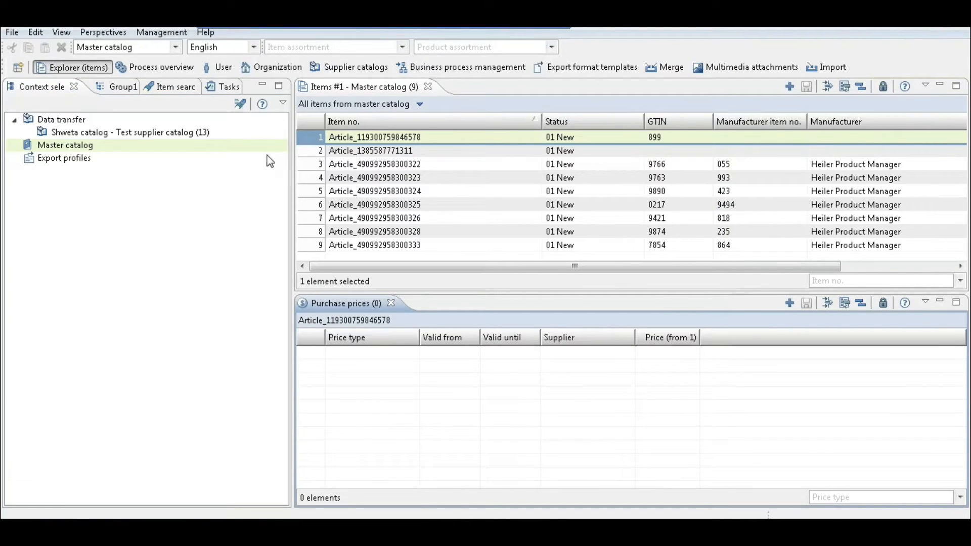
pyautogui.moveTo(243, 184)
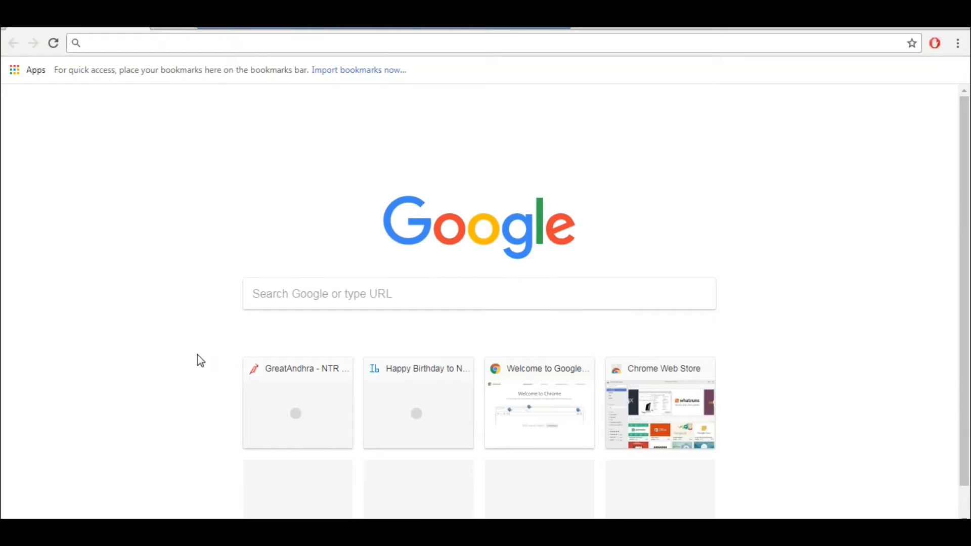
pyautogui.write('ama')
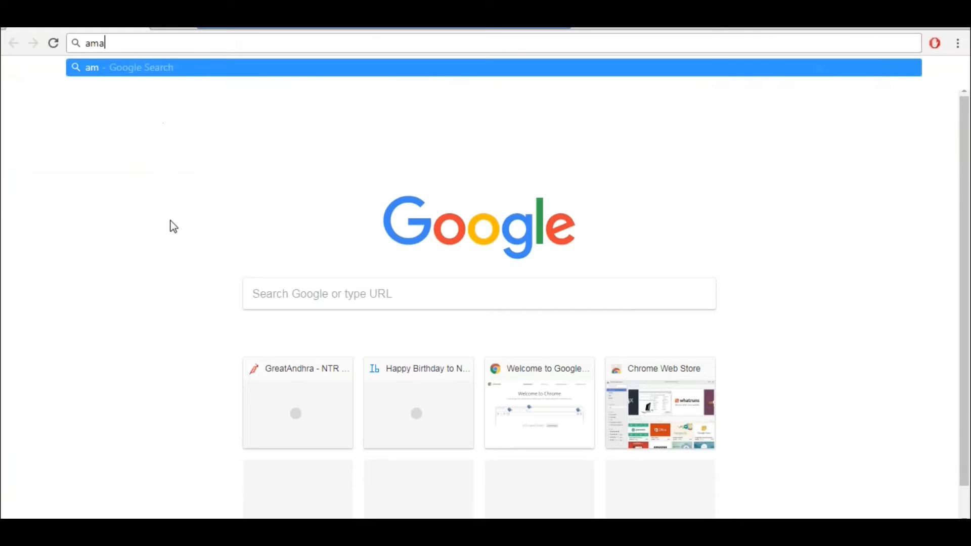
pyautogui.write('zon')
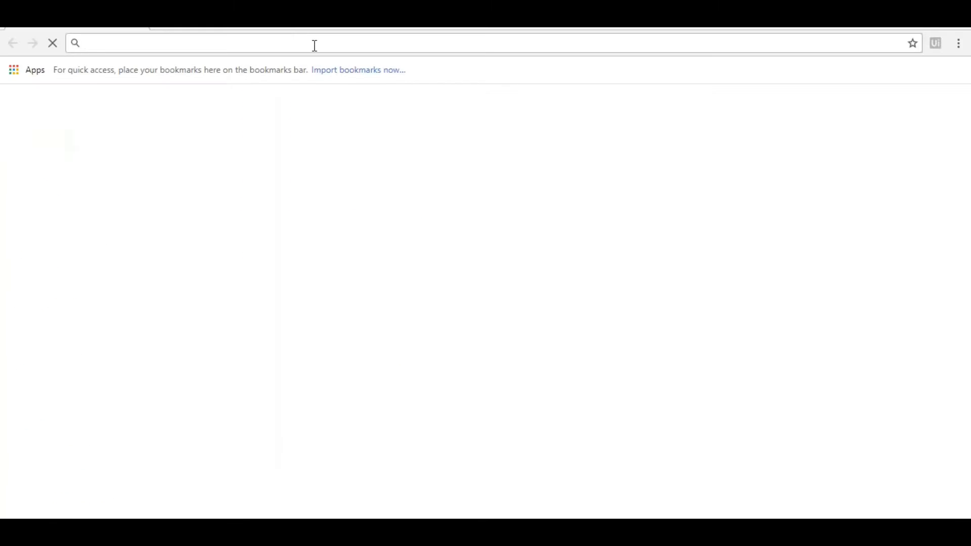
pyautogui.write('www.amazon.com')
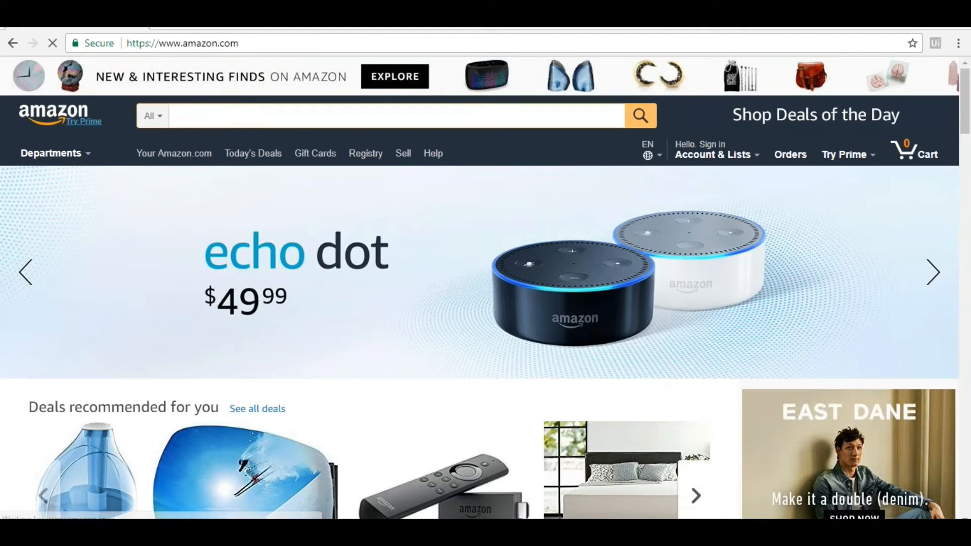
pyautogui.write('t shirt')
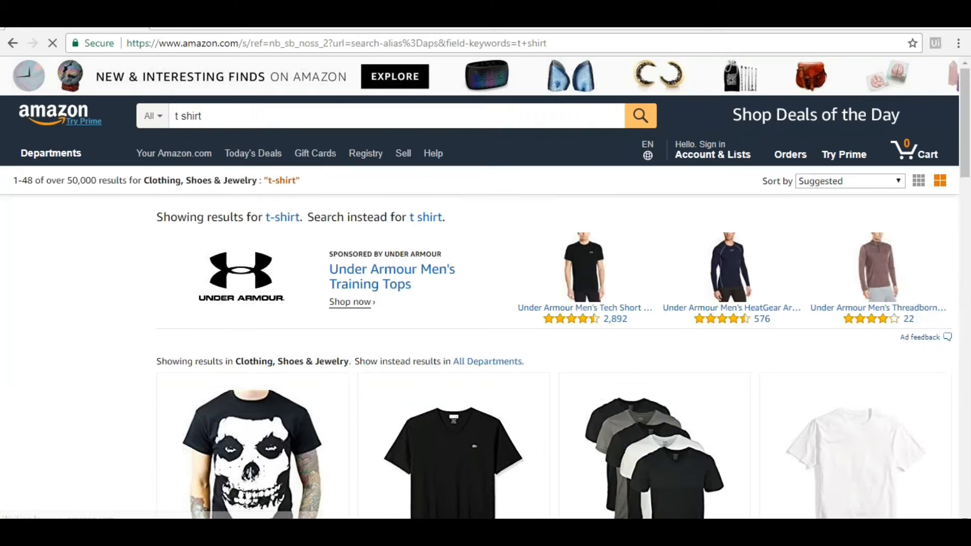
pyautogui.scroll(-3)
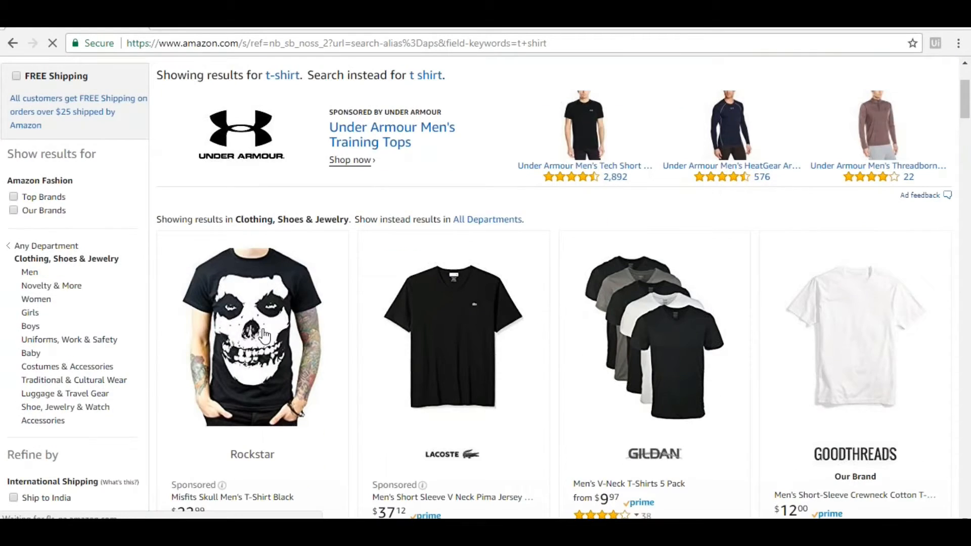
pyautogui.click(252, 335)
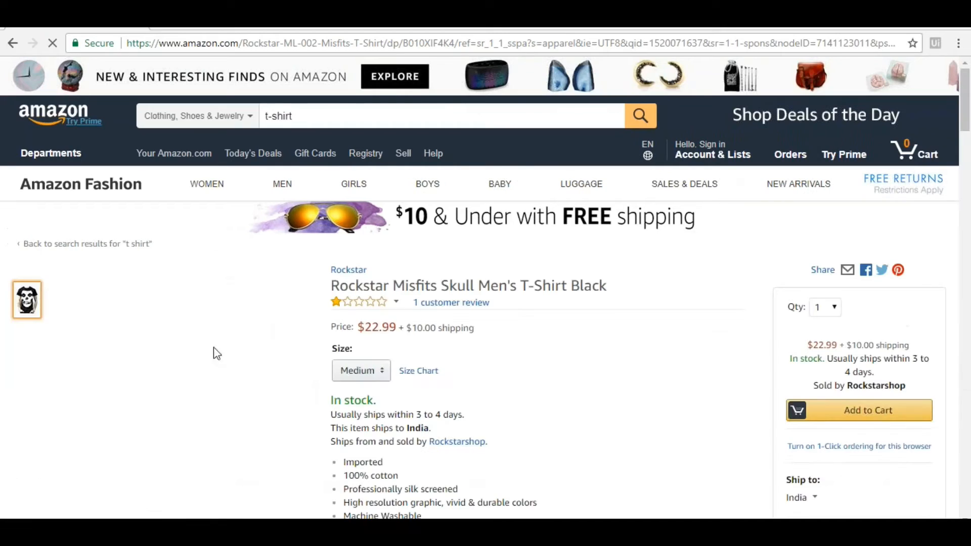
pyautogui.scroll(-3)
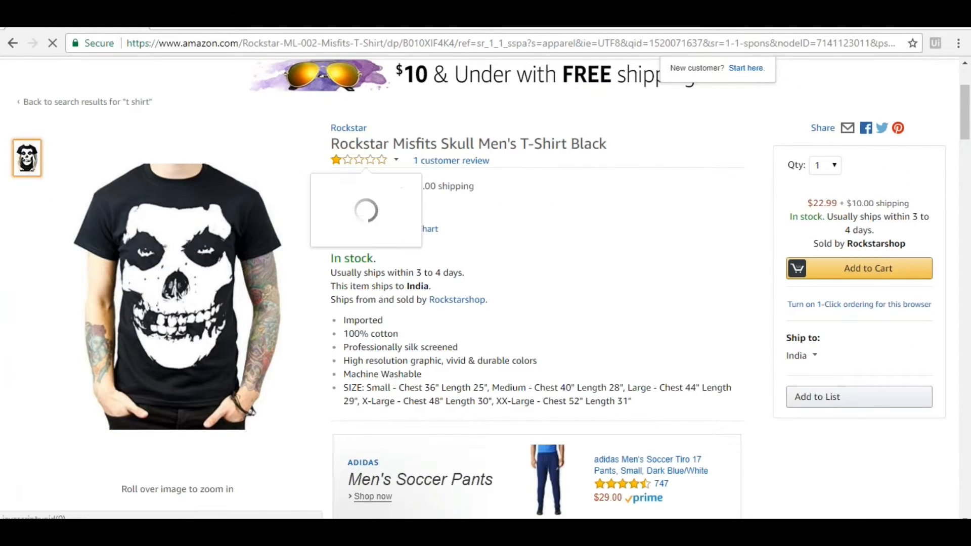
pyautogui.scroll(-3)
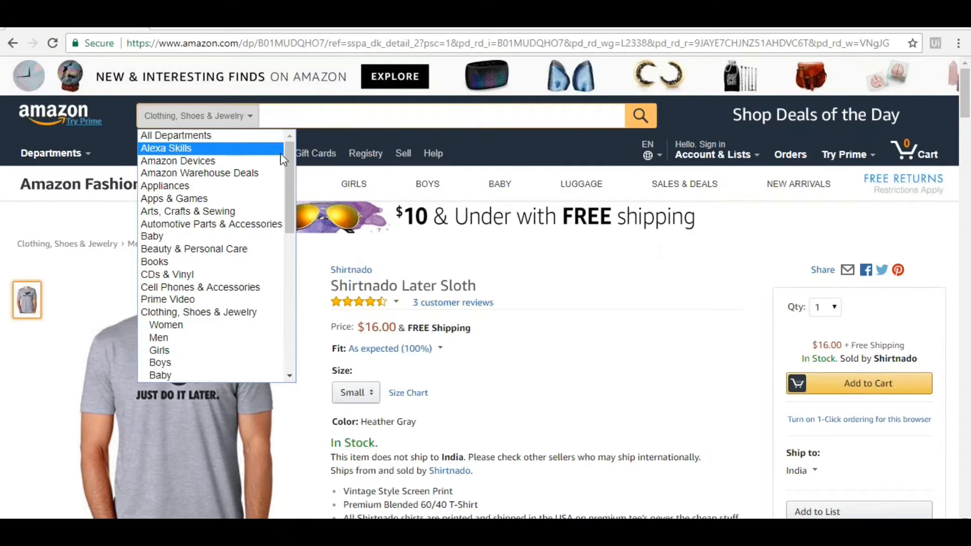
pyautogui.write('t shirt')
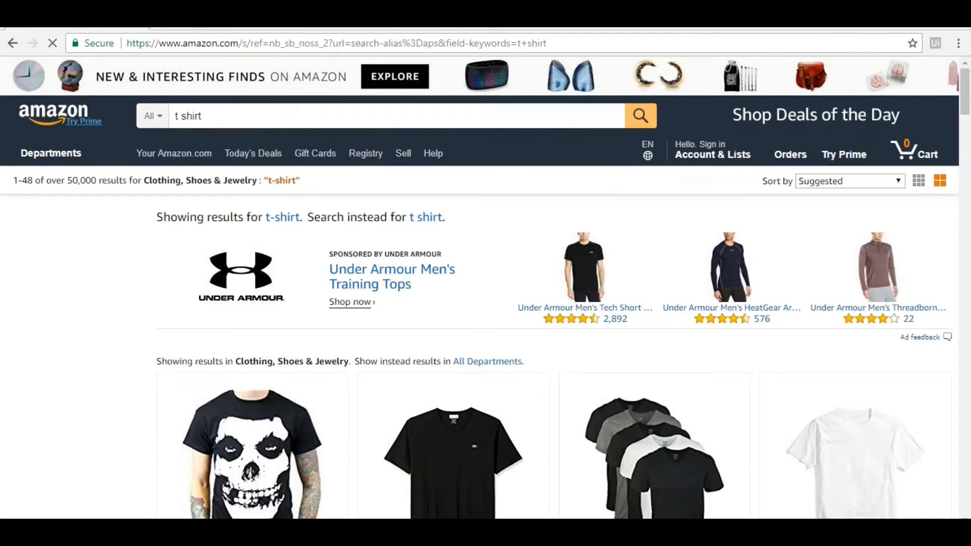
# On the Gildan V-Neck 5 Pack page, browse the main photo, size chart and product video.
pyautogui.scroll(-3)
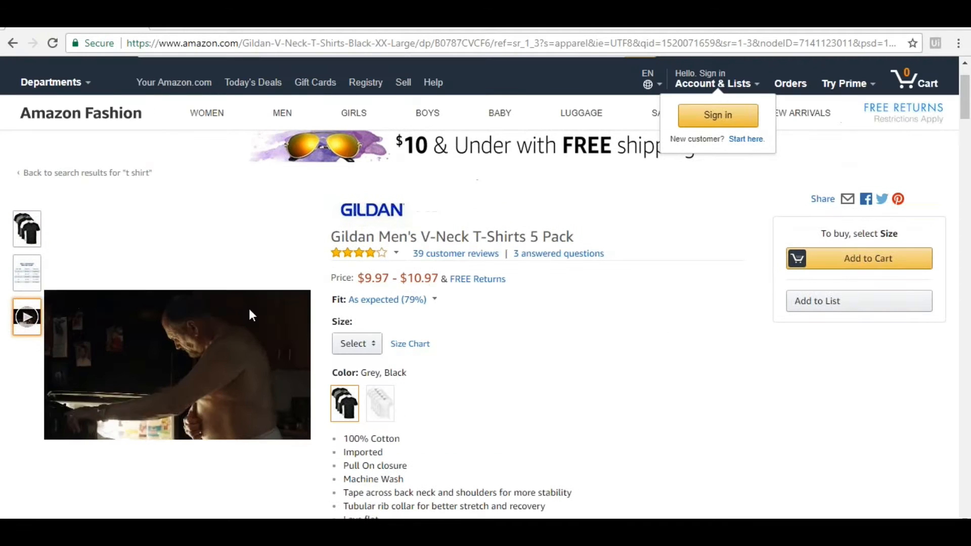
pyautogui.click(26, 273)
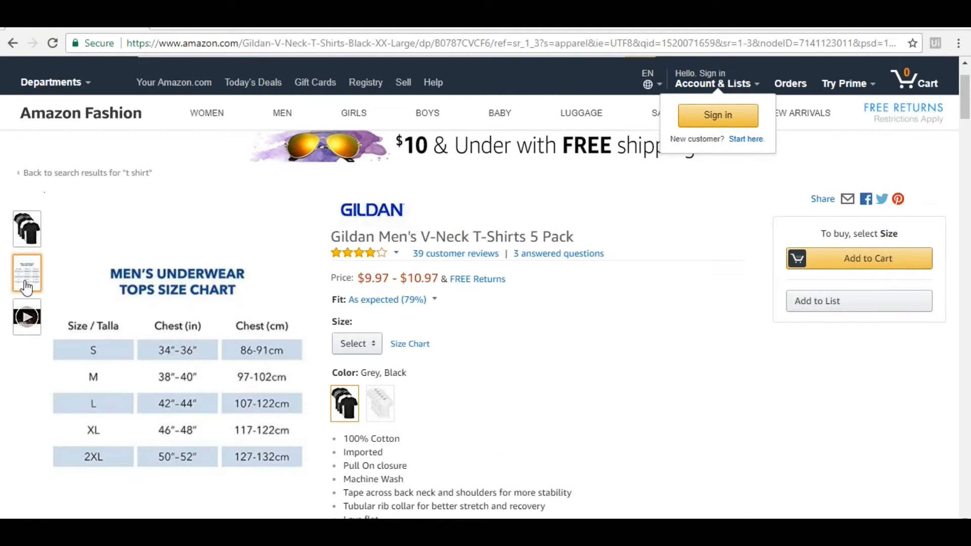
pyautogui.click(26, 229)
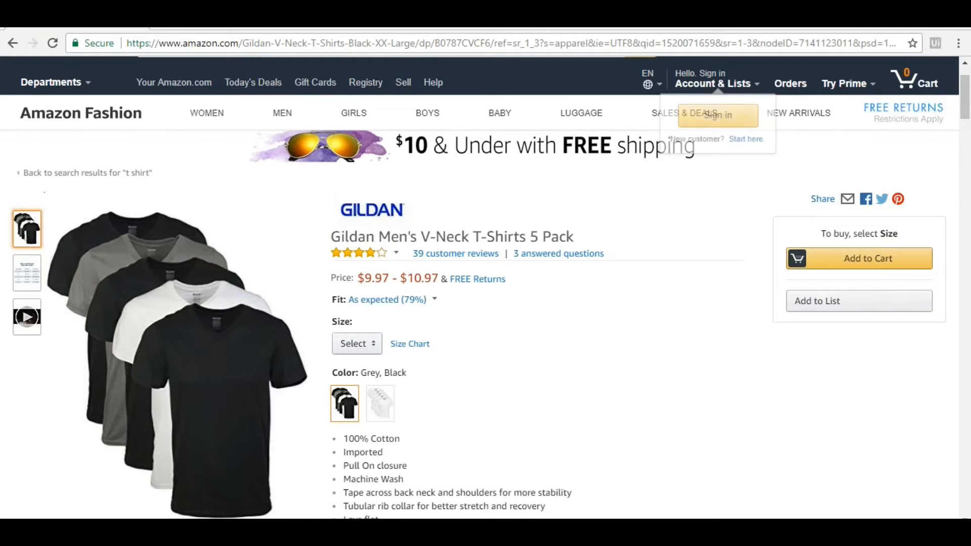
pyautogui.click(27, 273)
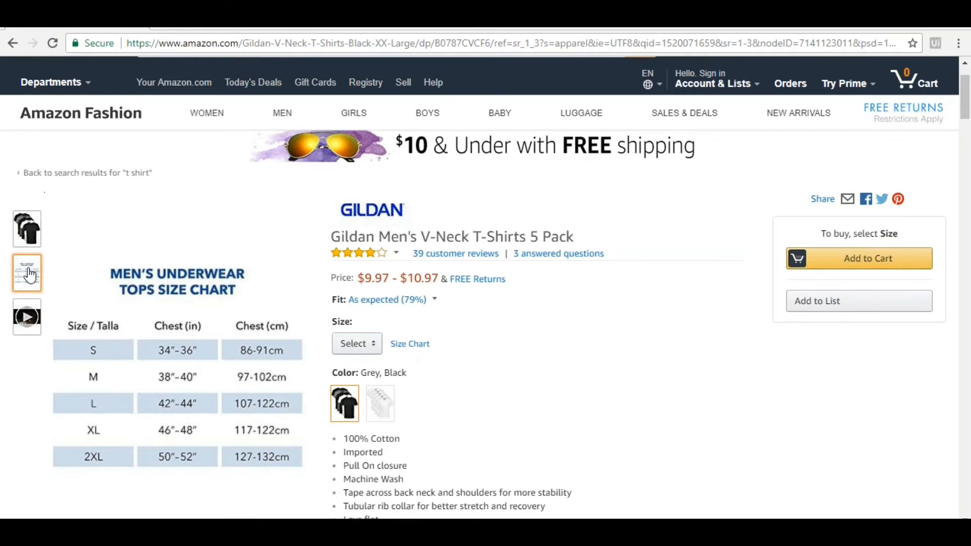
pyautogui.click(26, 316)
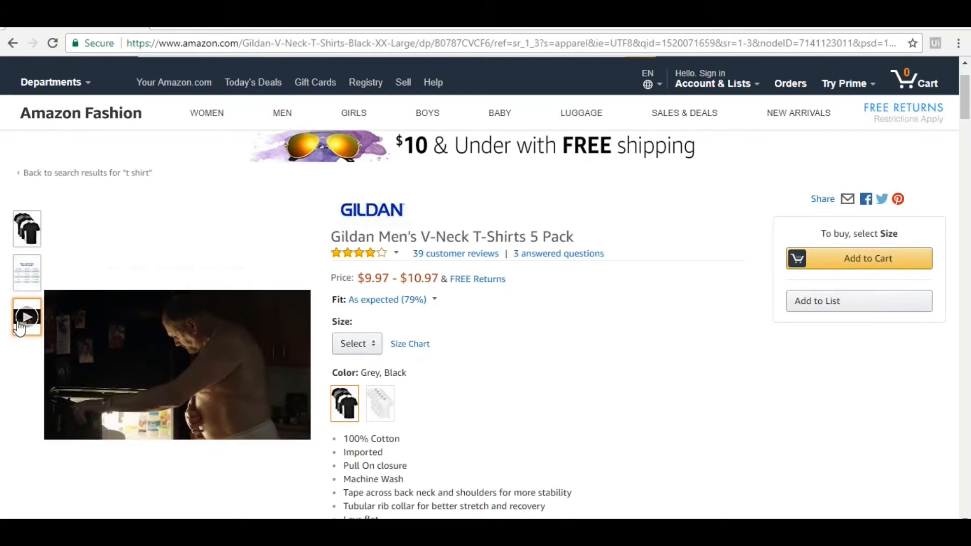
pyautogui.click(27, 272)
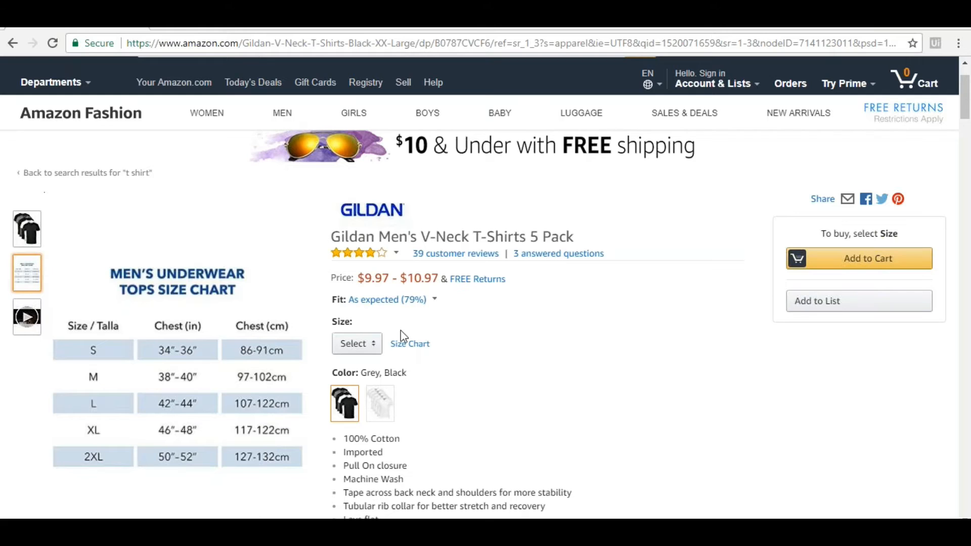
# Highlight the $9.97 - $10.97 price range on the product page.
pyautogui.click(357, 343)
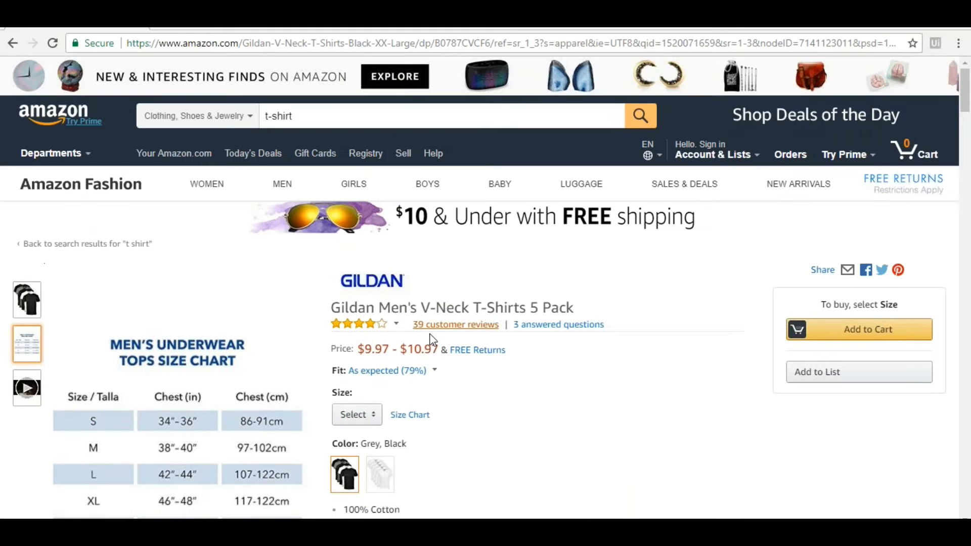
pyautogui.moveTo(356, 348); pyautogui.dragTo(438, 349)
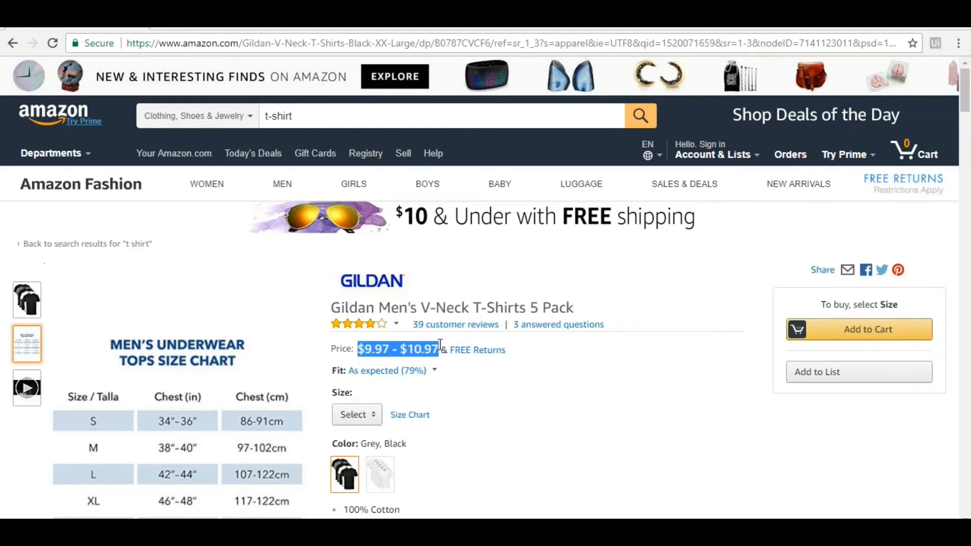
pyautogui.moveTo(513, 284)
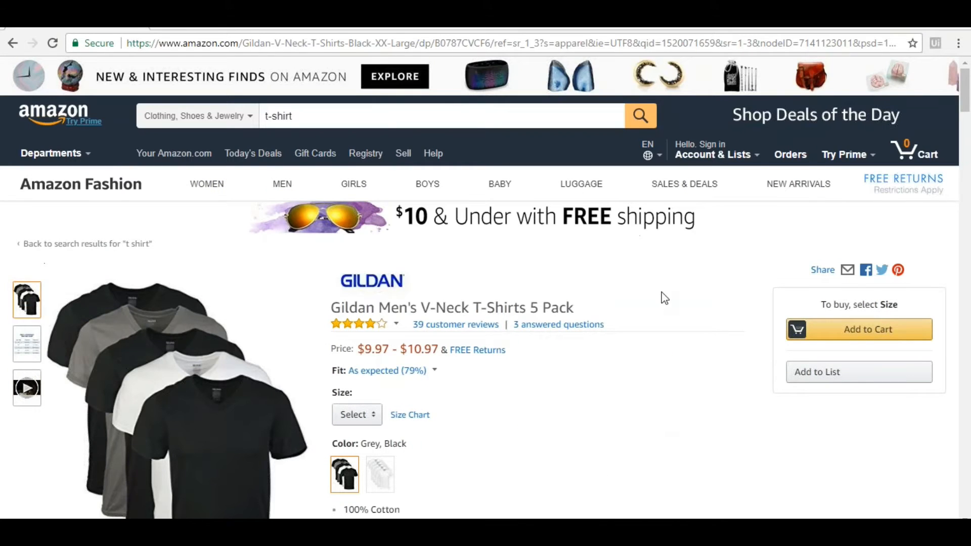
pyautogui.moveTo(629, 310)
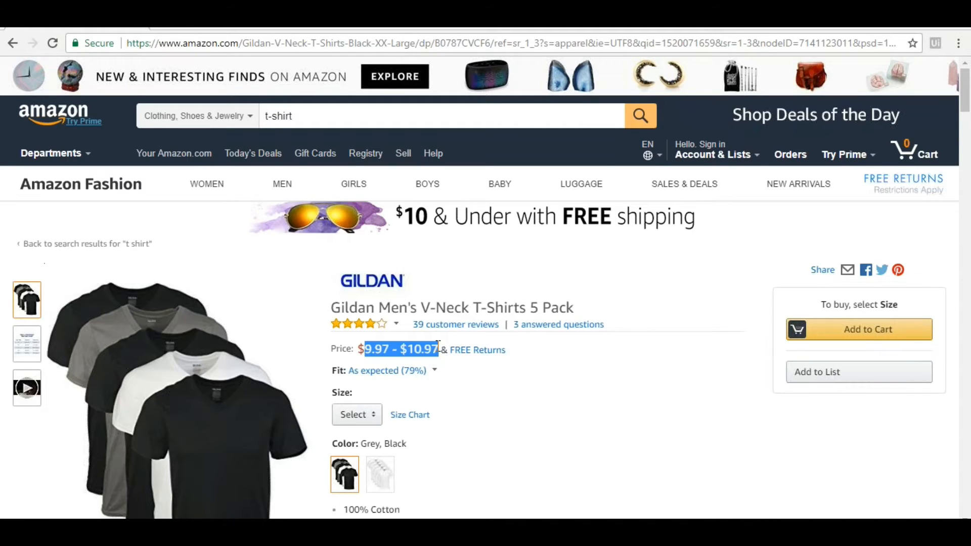
pyautogui.moveTo(536, 375)
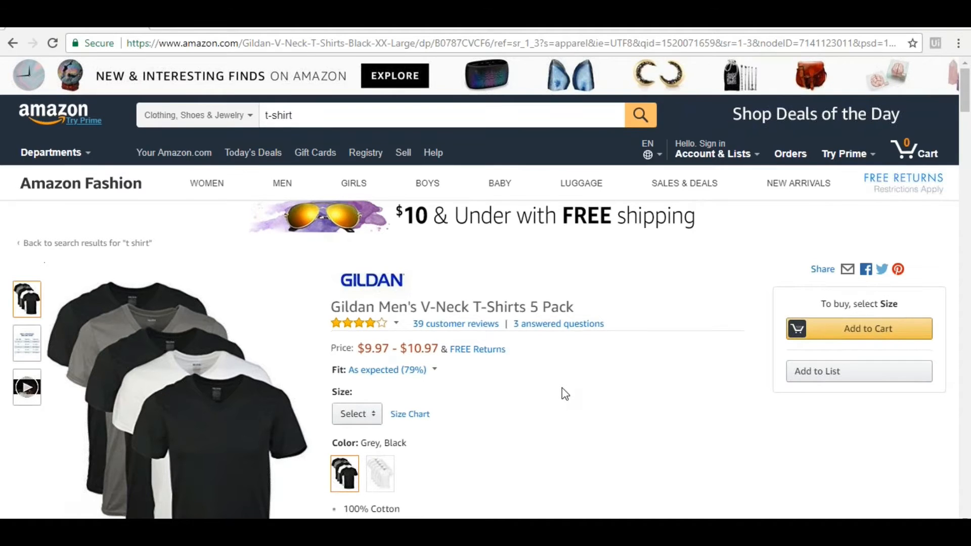
# Page the 'Customers who bought this item also bought' carousel forward to page 3.
pyautogui.scroll(-3)
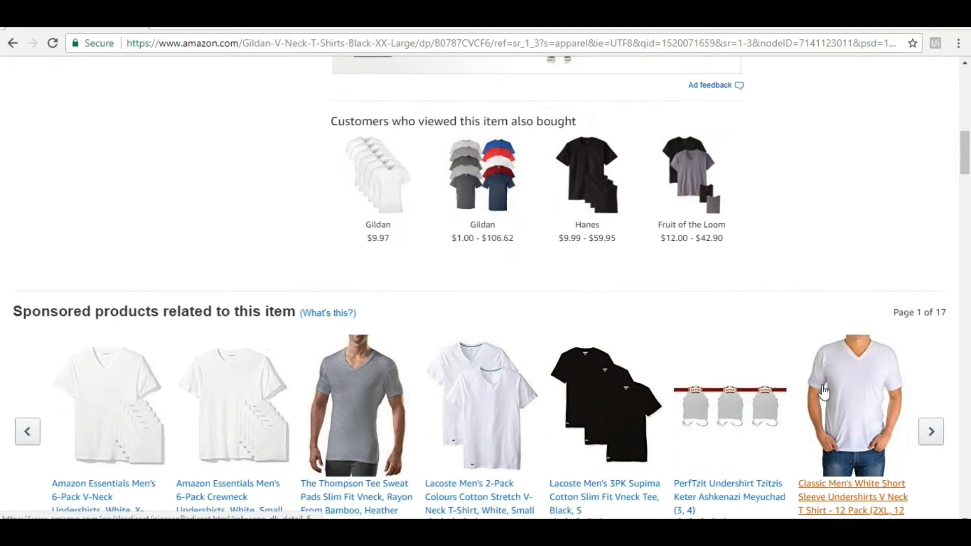
pyautogui.scroll(-3)
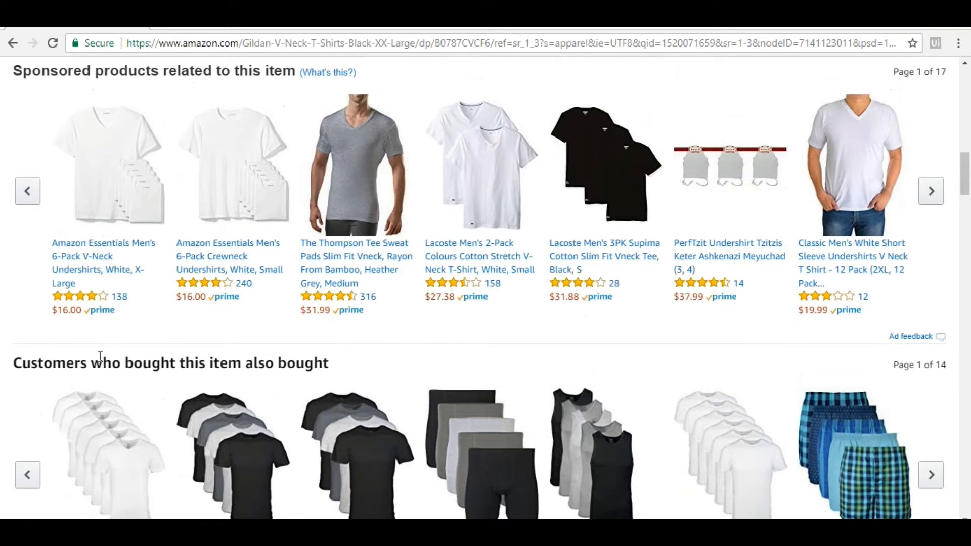
pyautogui.scroll(-3)
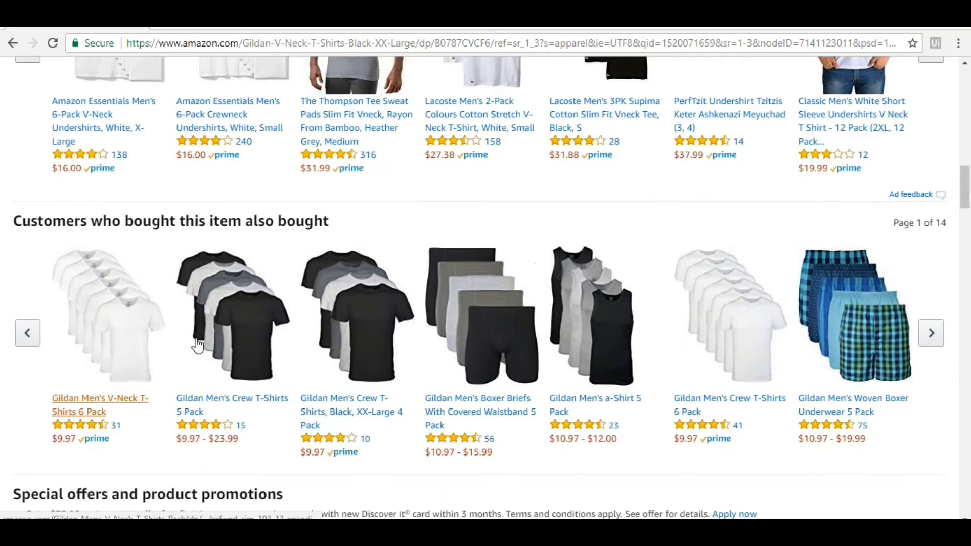
pyautogui.click(930, 333)
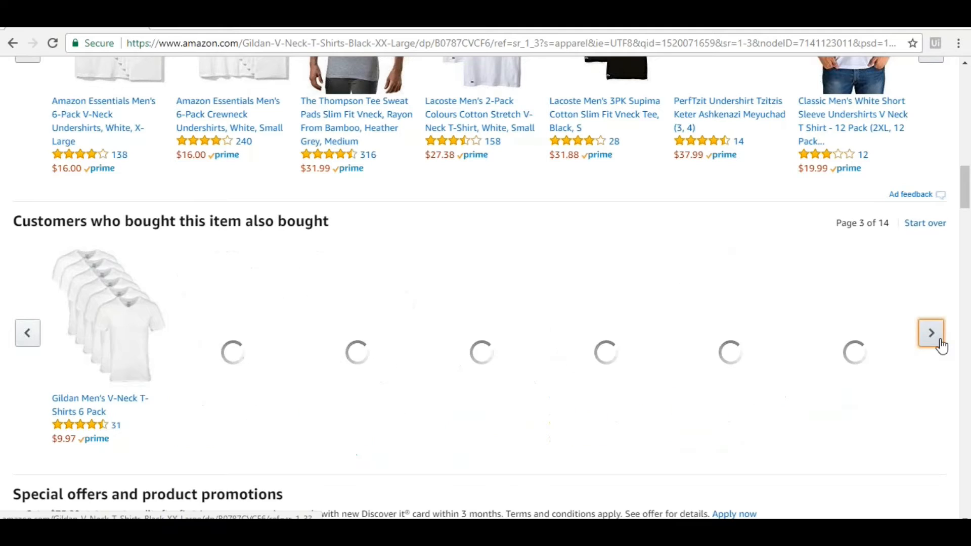
pyautogui.click(930, 333)
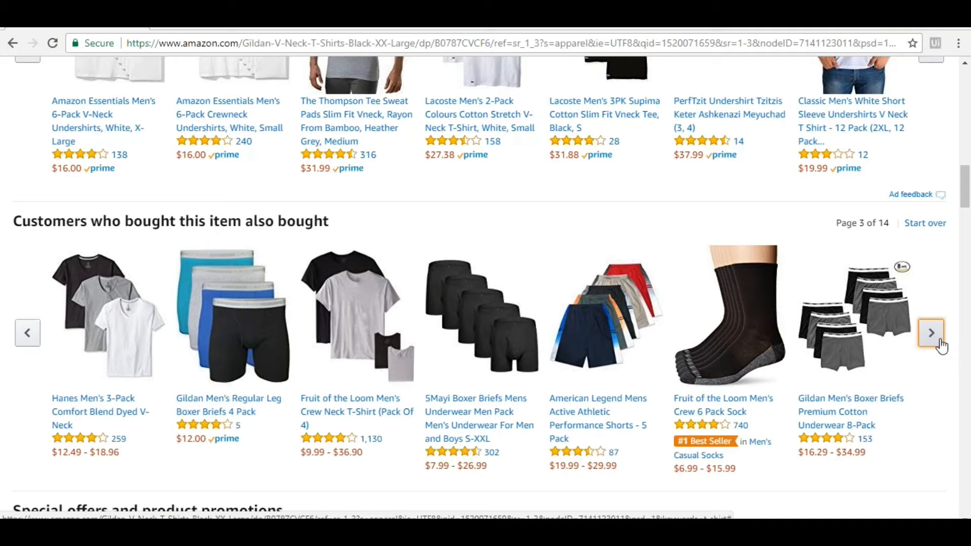
pyautogui.click(930, 333)
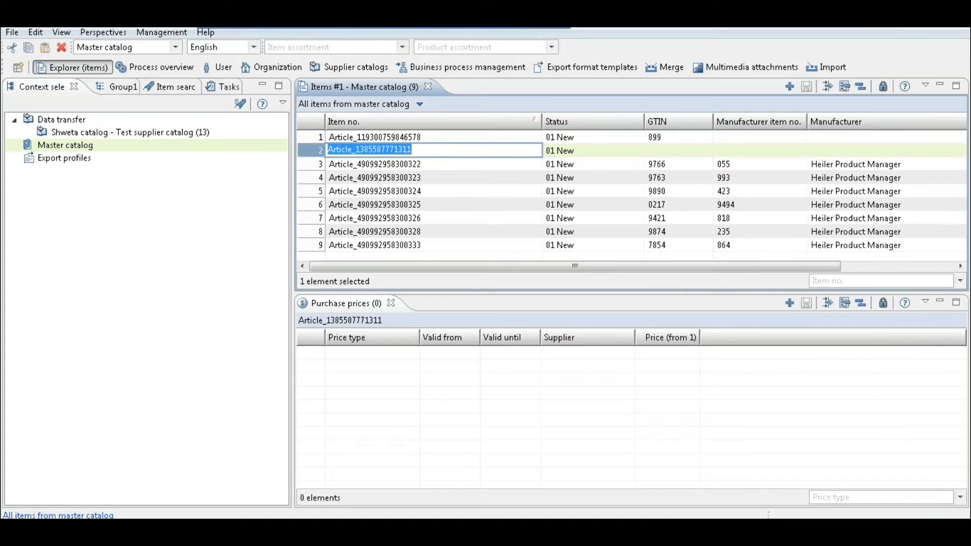
pyautogui.moveTo(11, 33)
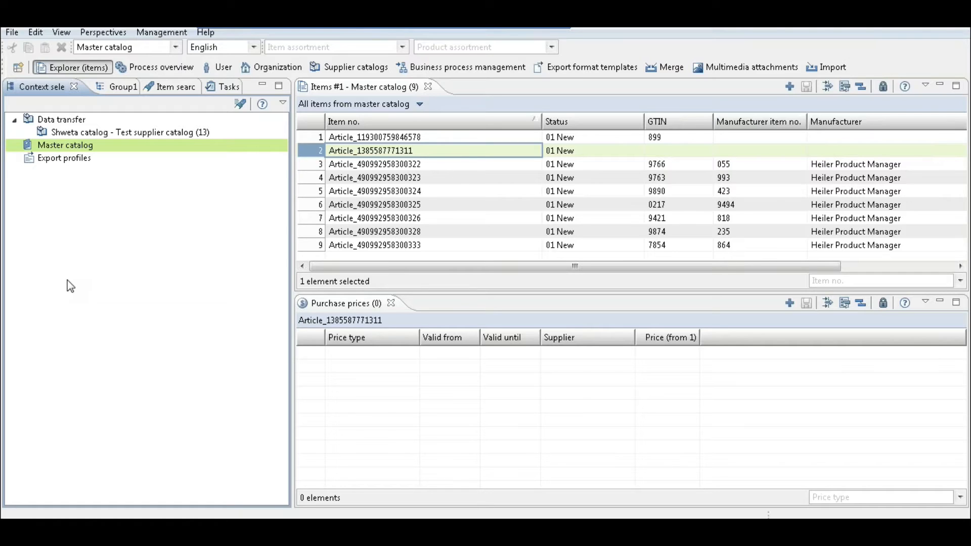
pyautogui.moveTo(164, 279)
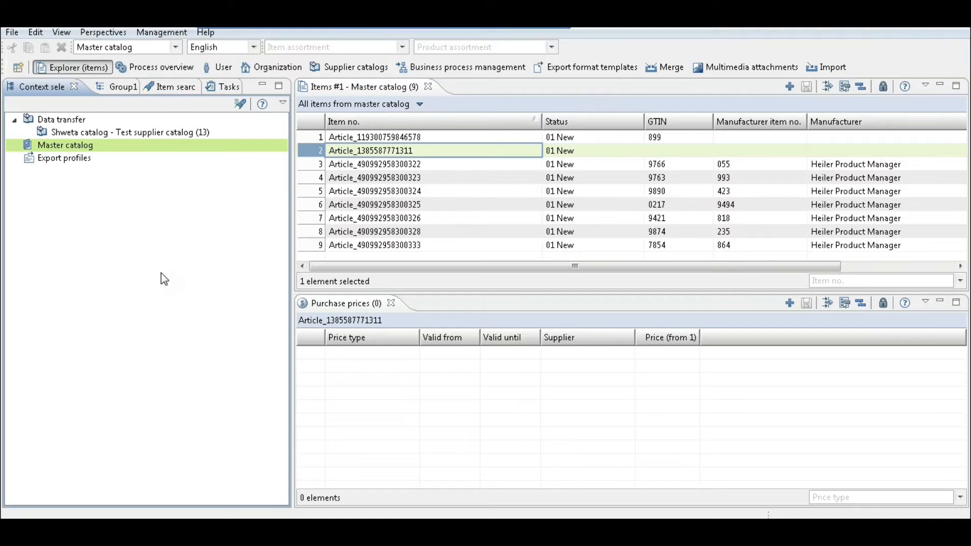
pyautogui.moveTo(168, 286)
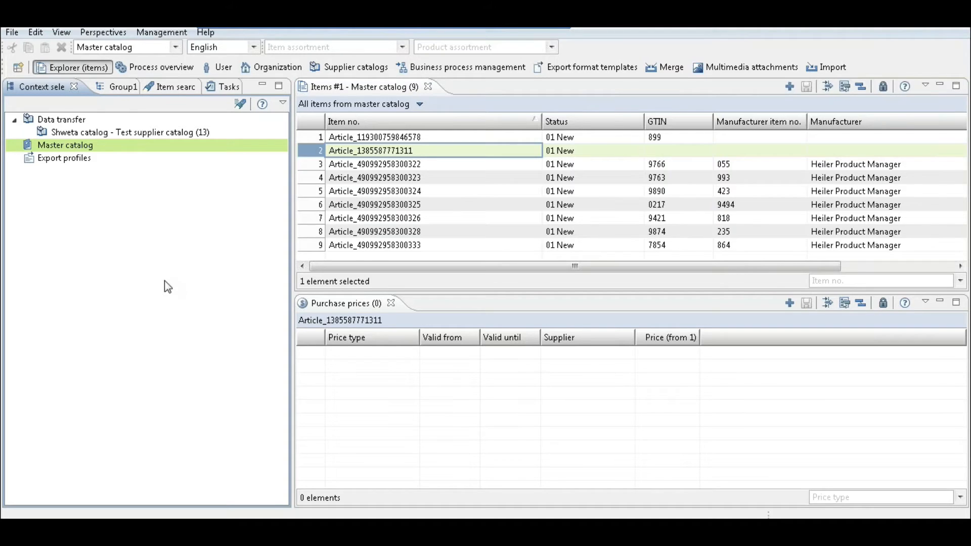
# Switch through Supplier catalogs to the Business process management workflow trigger configurations.
pyautogui.click(35, 31)
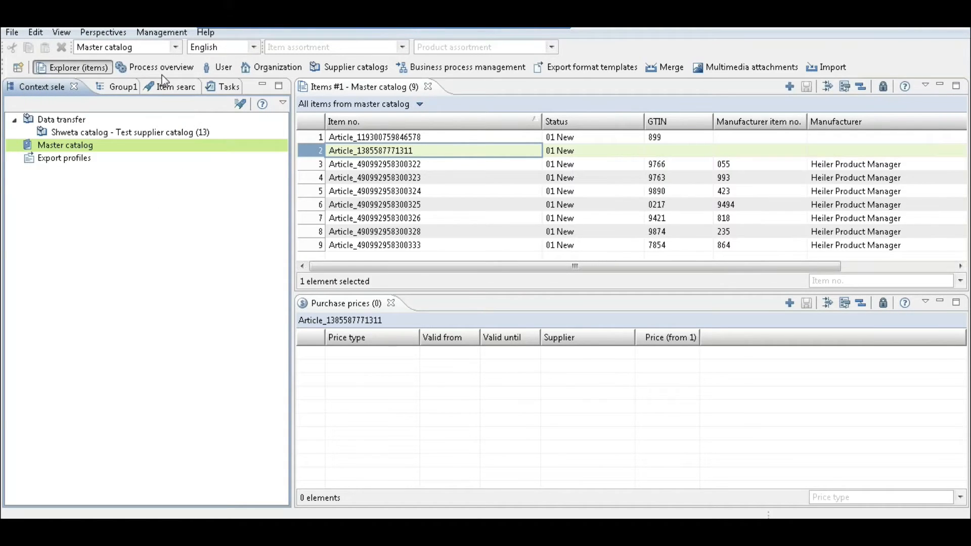
pyautogui.moveTo(162, 66)
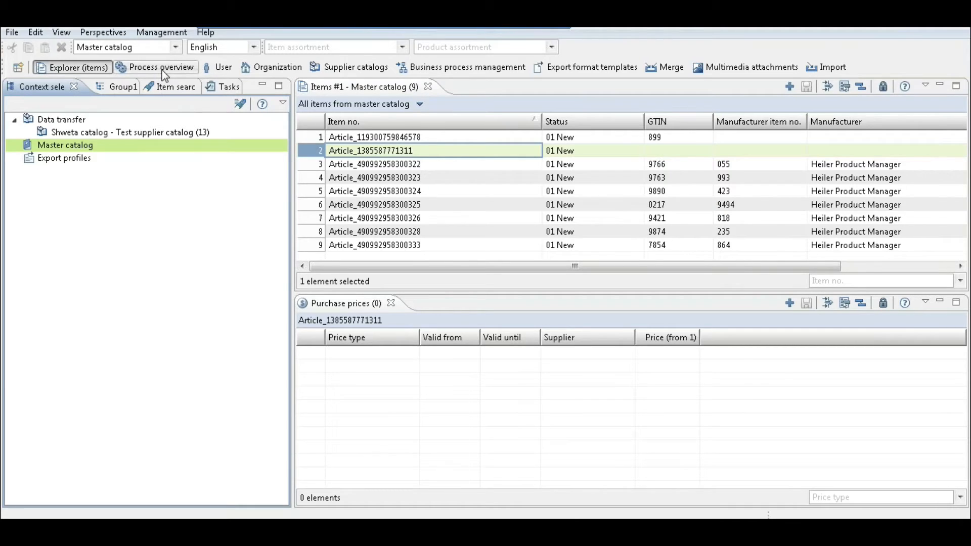
pyautogui.click(355, 67)
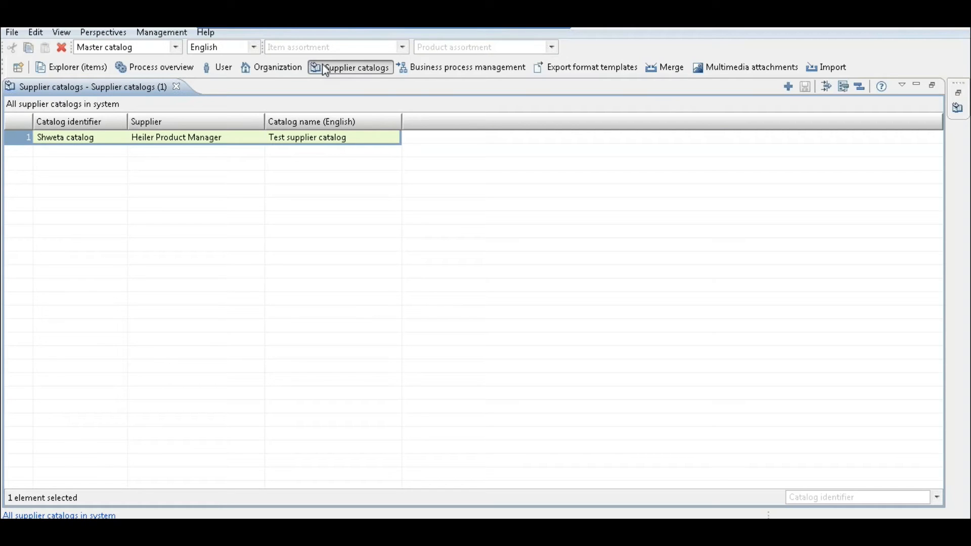
pyautogui.moveTo(462, 68)
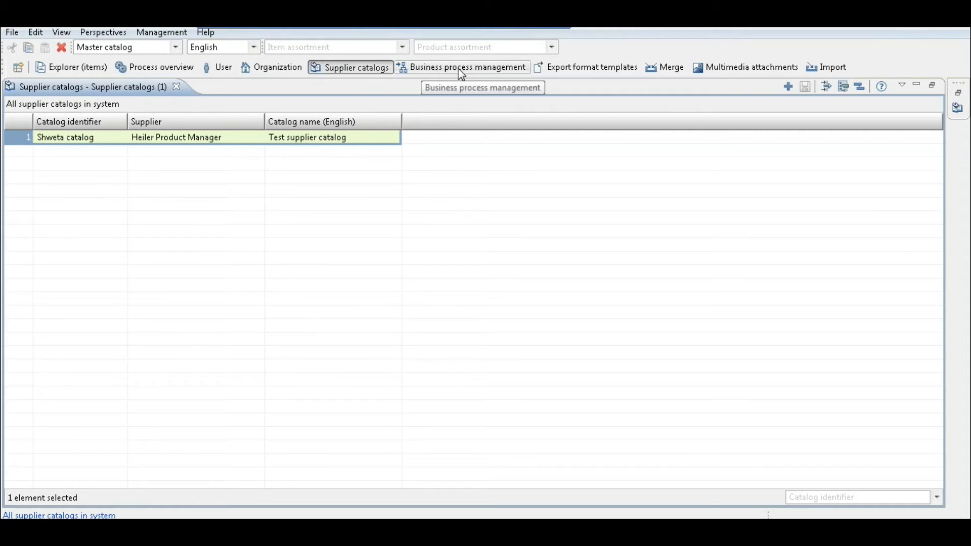
pyautogui.click(467, 67)
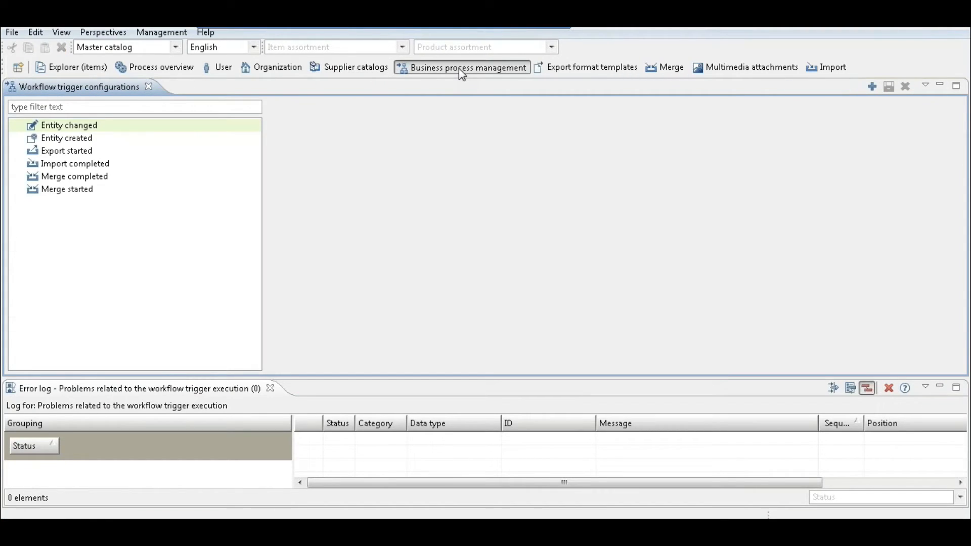
pyautogui.moveTo(494, 109)
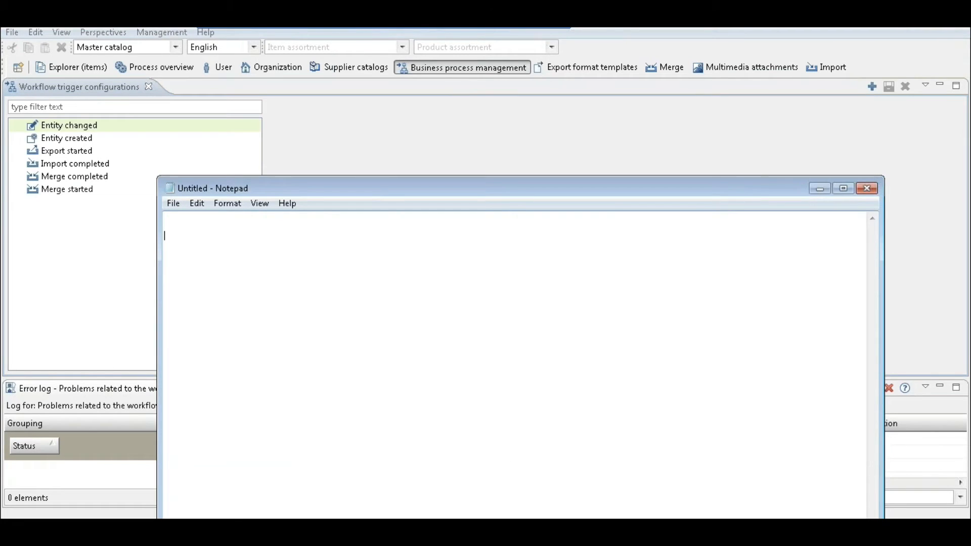
# Note '1>move data to mainframes' and 'gh' in Notepad.
pyautogui.write('1>')
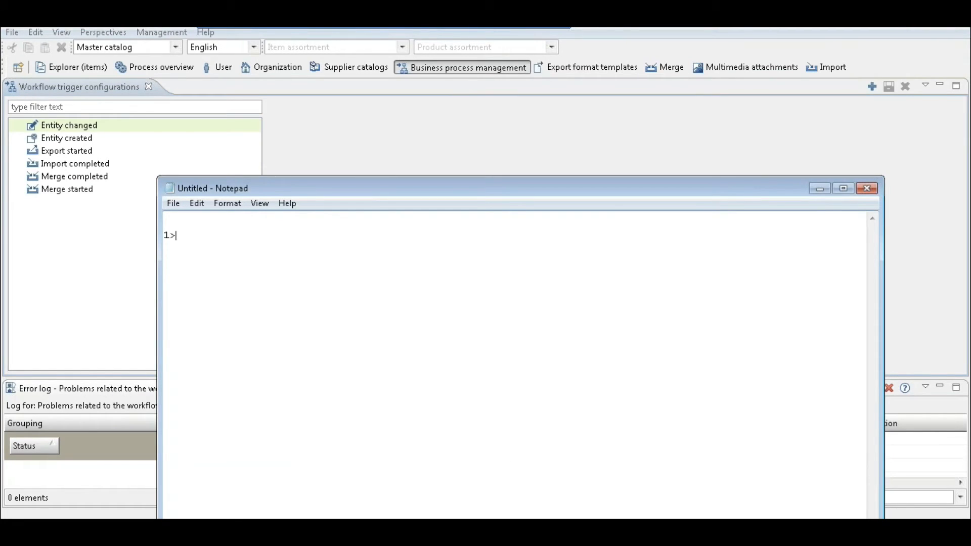
pyautogui.write('m')
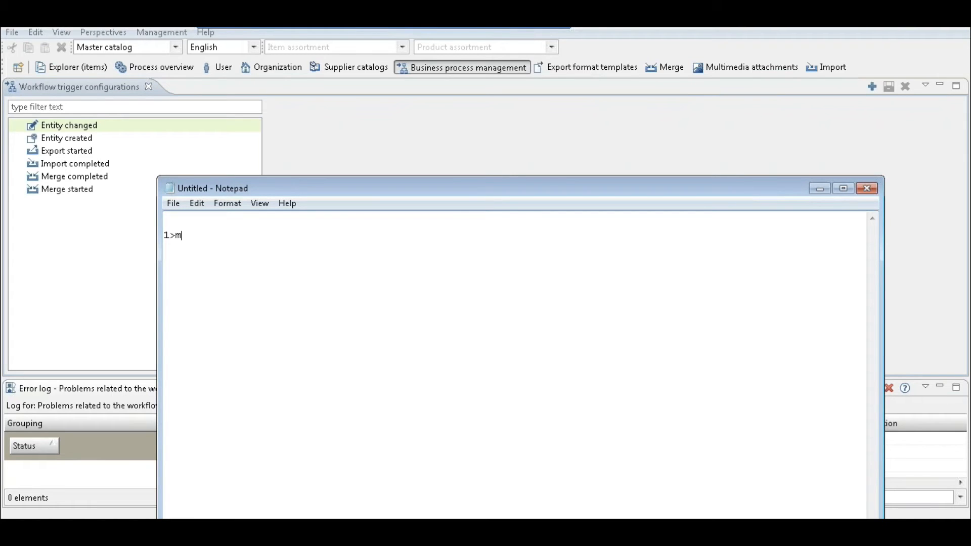
pyautogui.write('ove data')
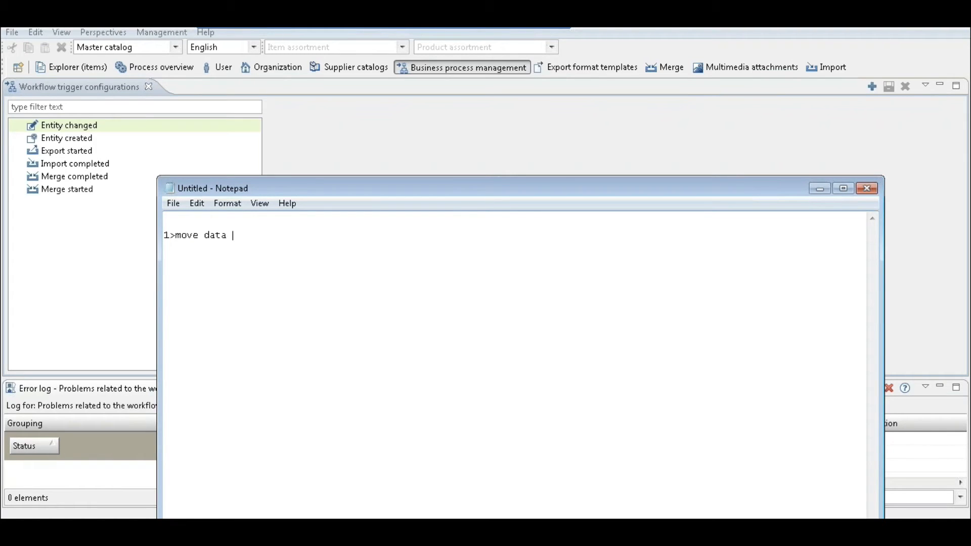
pyautogui.write('to manfr')
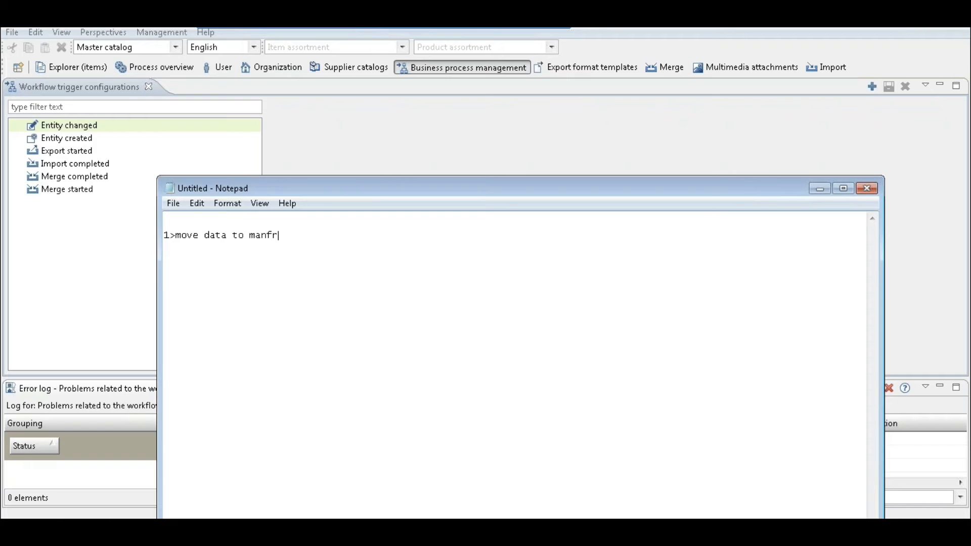
pyautogui.write('ames')
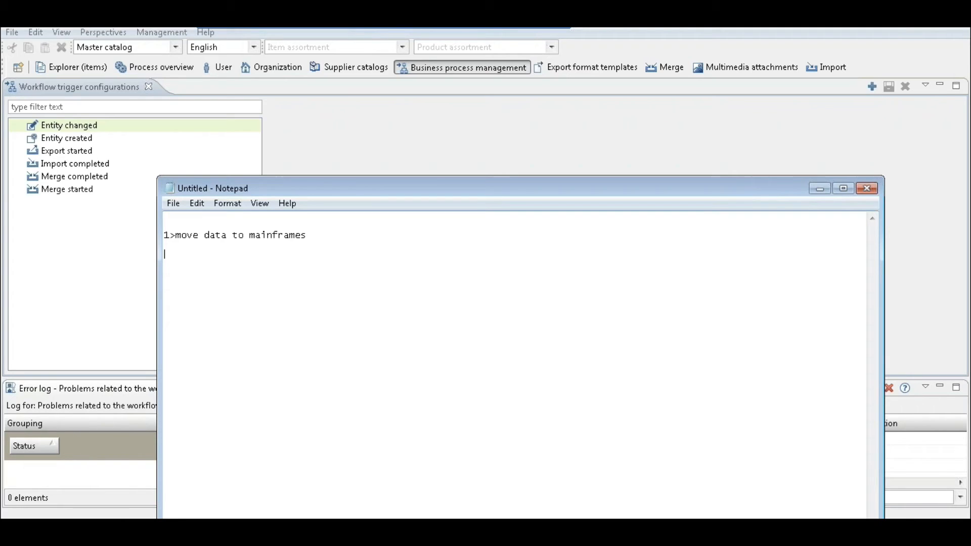
pyautogui.write('gh')
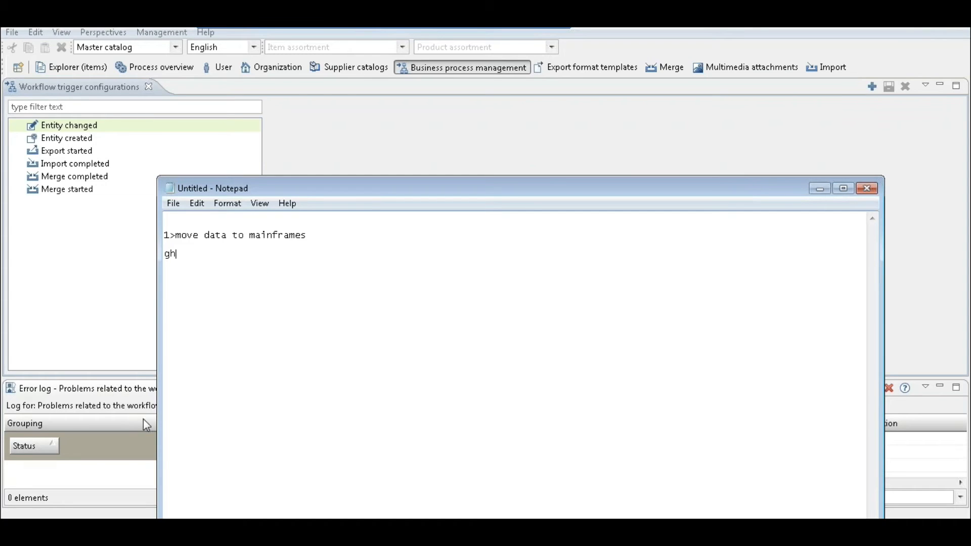
pyautogui.moveTo(296, 313)
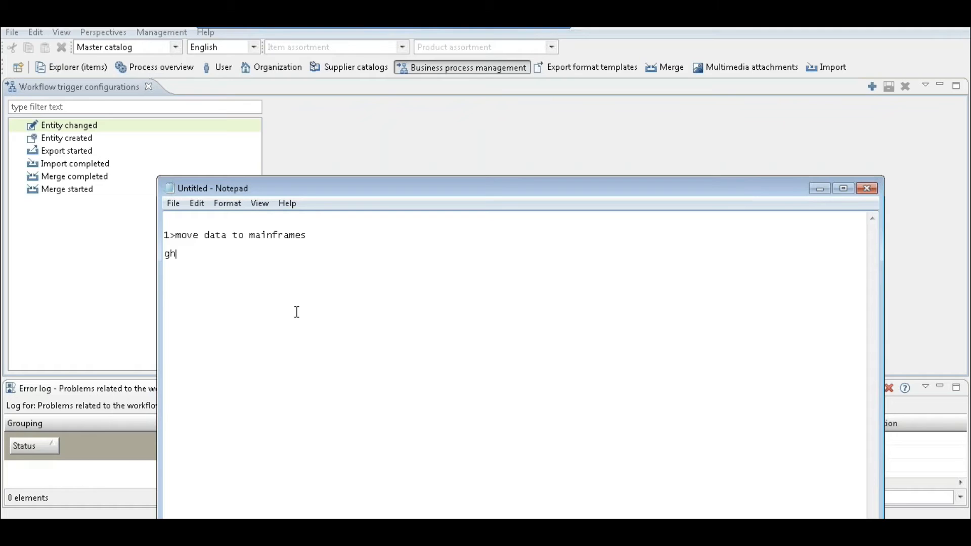
pyautogui.moveTo(296, 308)
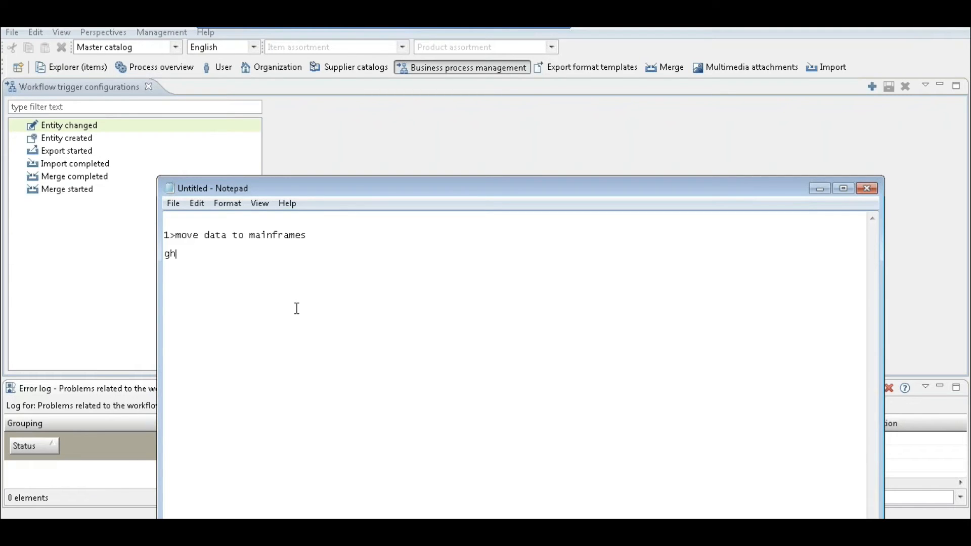
# Add 'ActiveVOS' to the notes and put the Notepad window away.
pyautogui.write('Active')
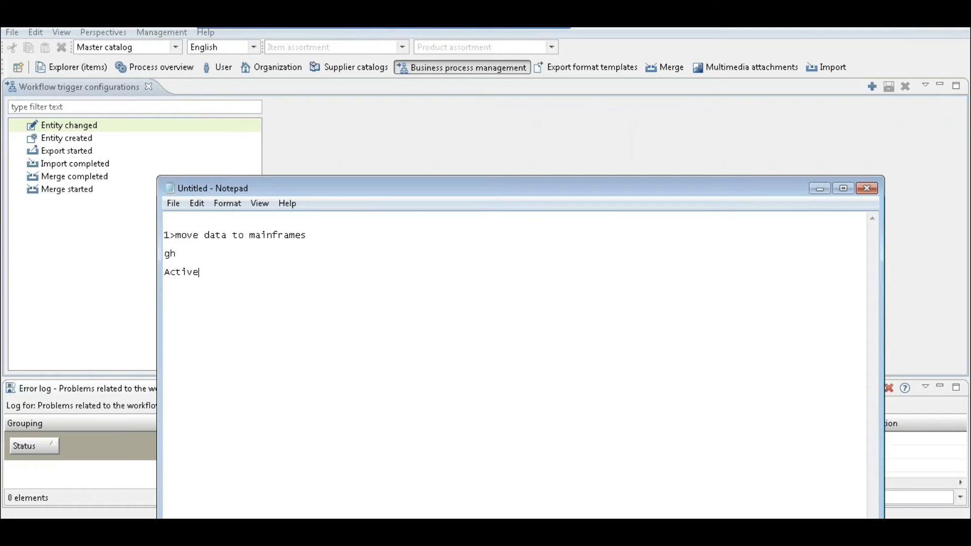
pyautogui.write('VOS')
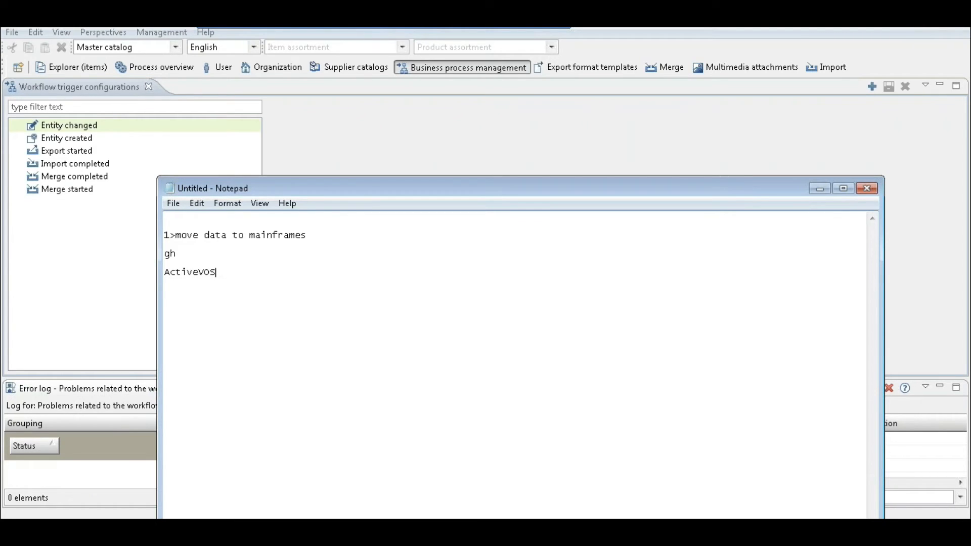
pyautogui.click(864, 188)
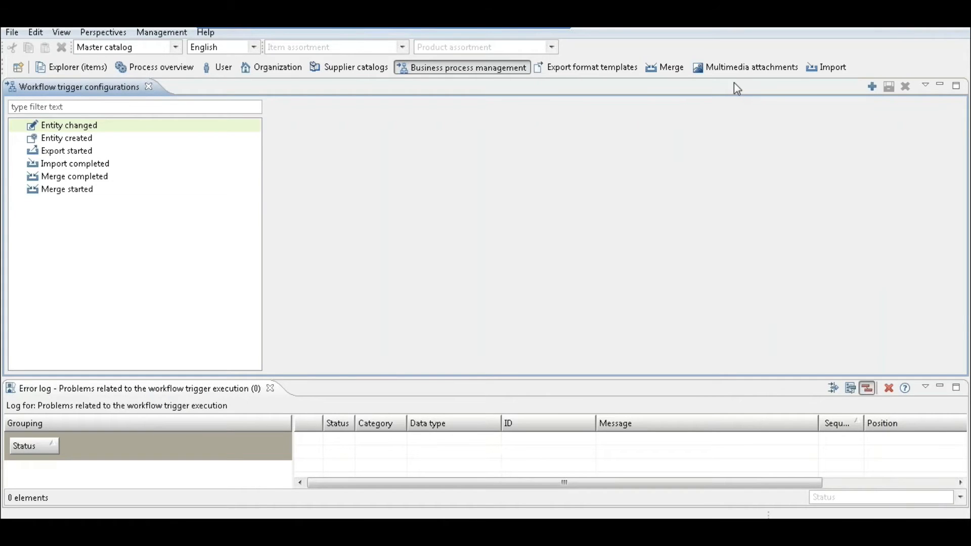
# Visit Multimedia attachments and Export format templates, landing on the Process overview of manual imports.
pyautogui.click(752, 67)
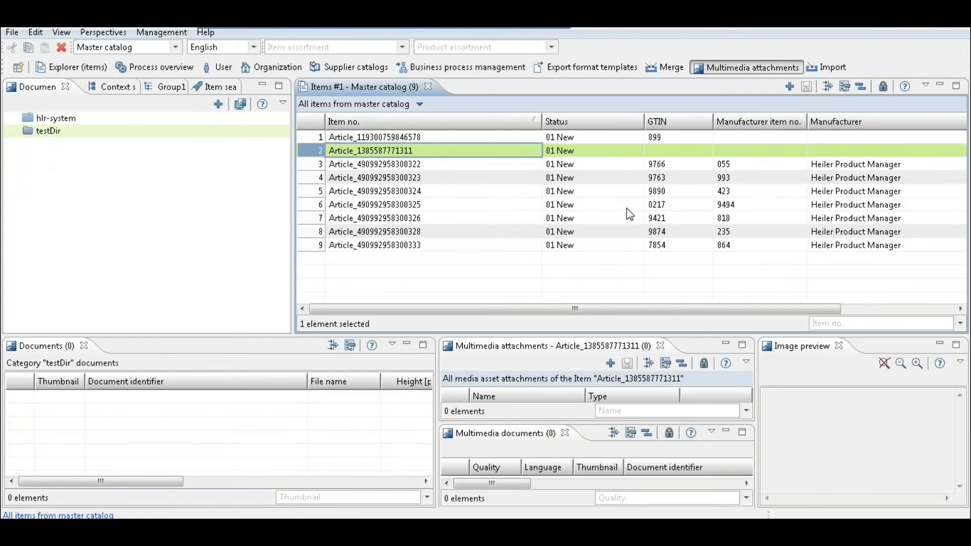
pyautogui.click(588, 205)
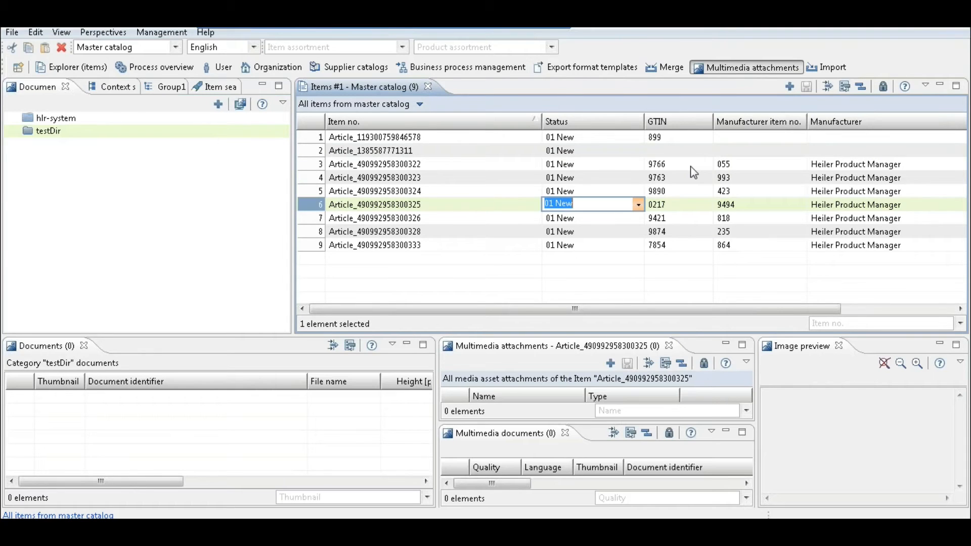
pyautogui.moveTo(762, 180)
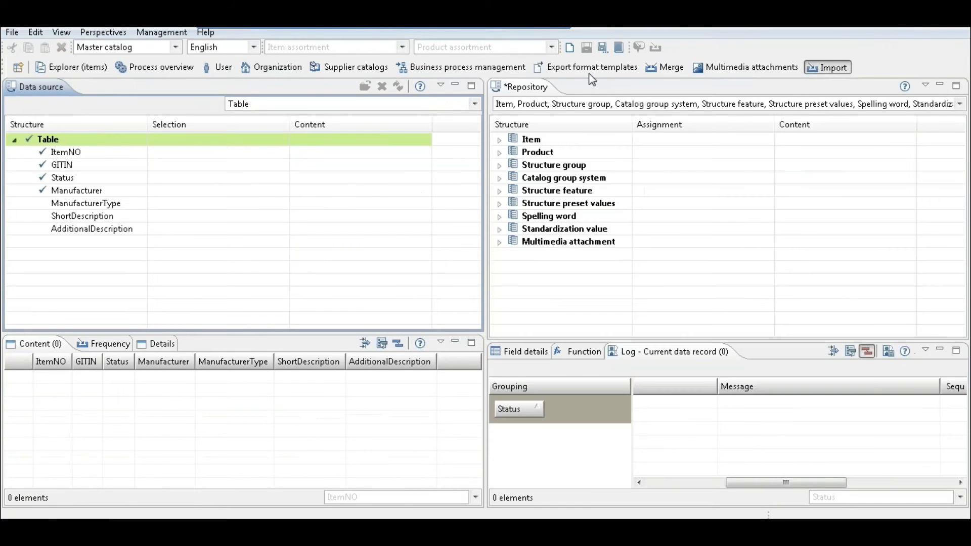
pyautogui.click(591, 67)
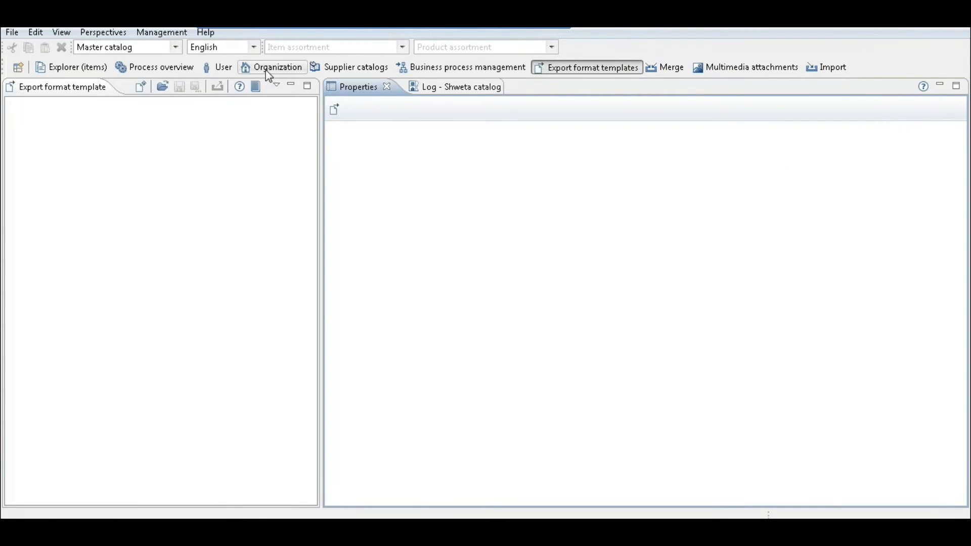
pyautogui.click(161, 67)
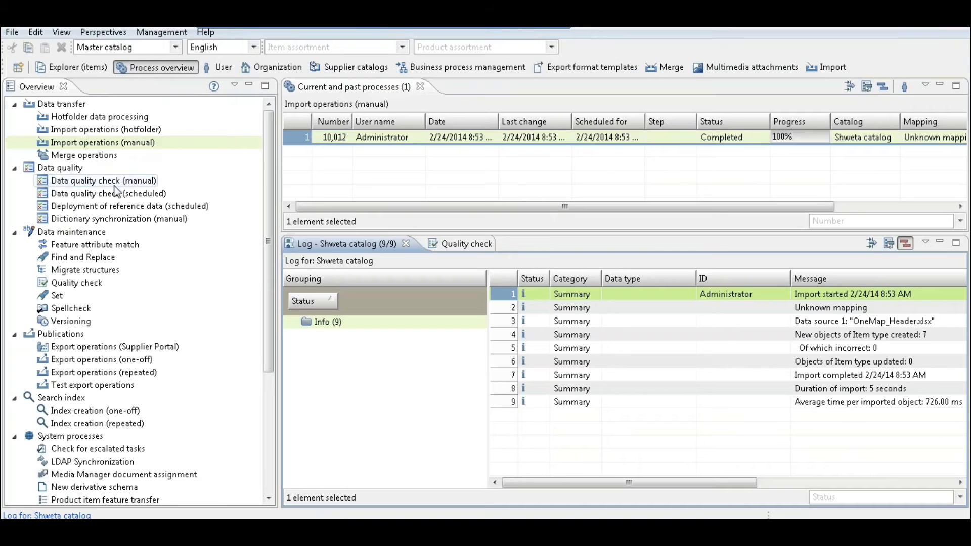
# View the manual and scheduled data quality check lists, then return to the items explorer.
pyautogui.click(103, 180)
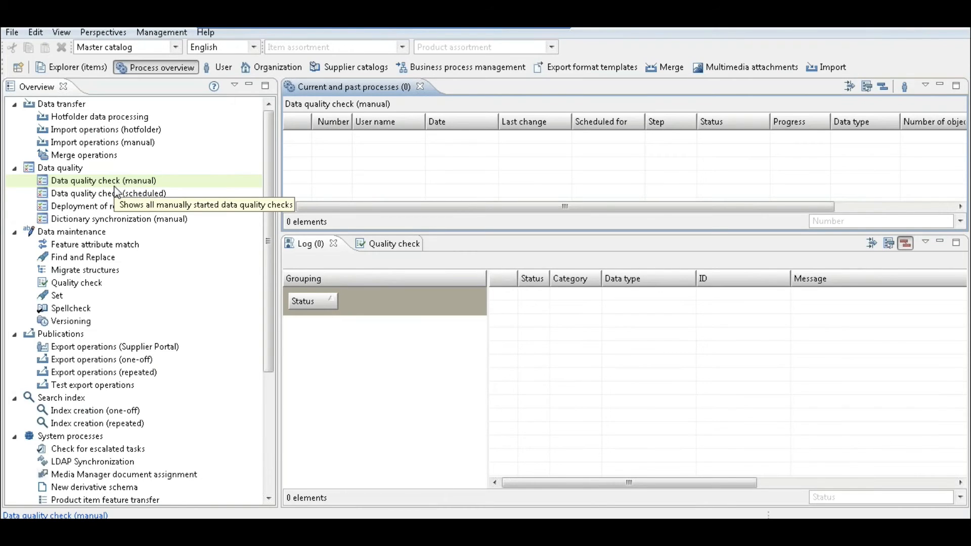
pyautogui.moveTo(71, 184)
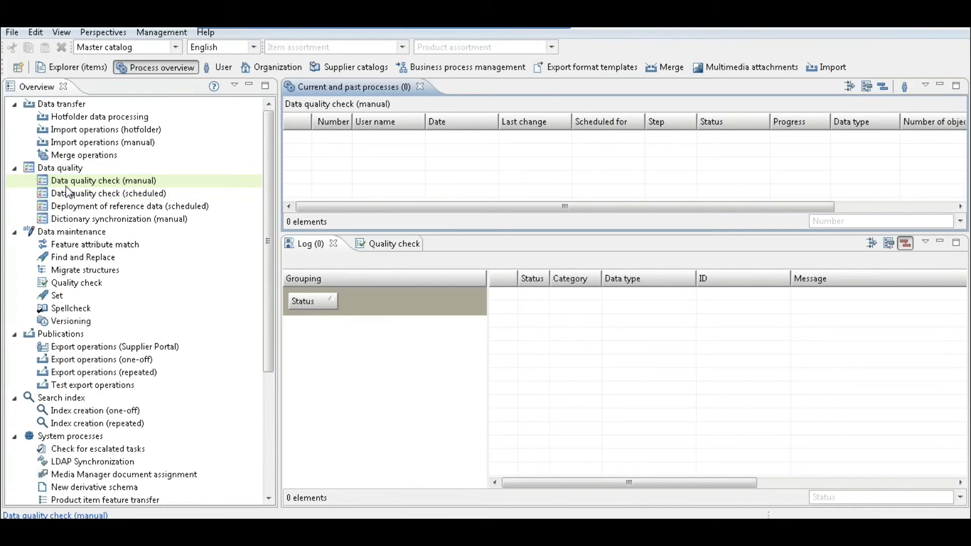
pyautogui.click(108, 193)
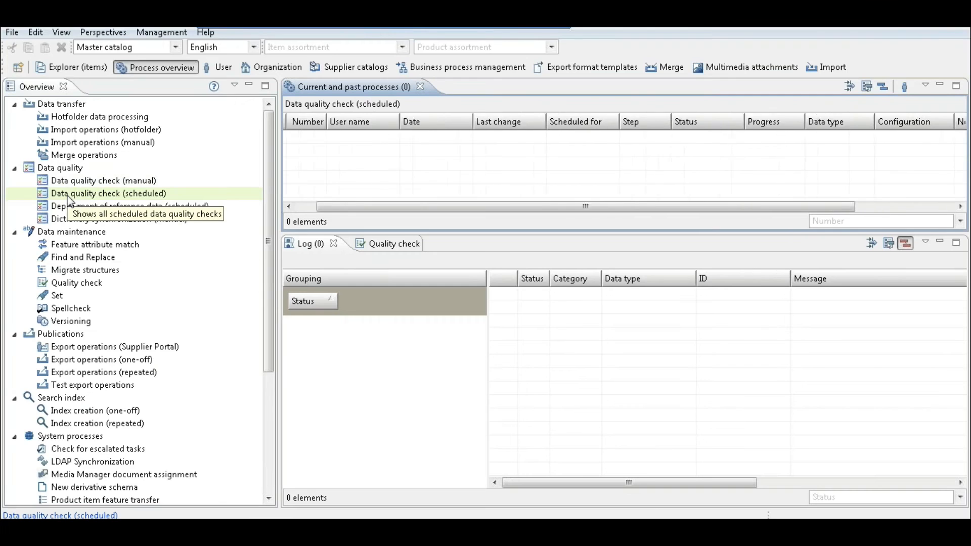
pyautogui.scroll(-3)
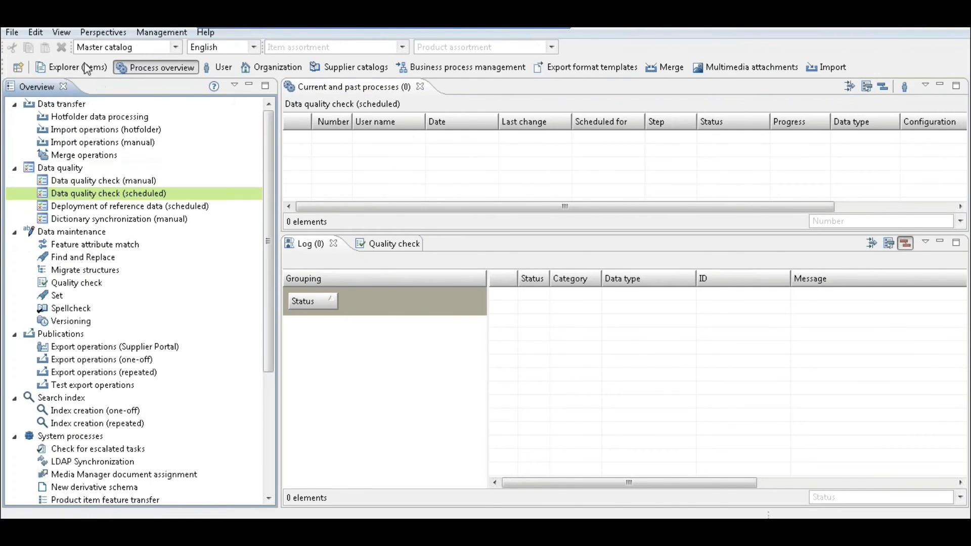
pyautogui.click(70, 67)
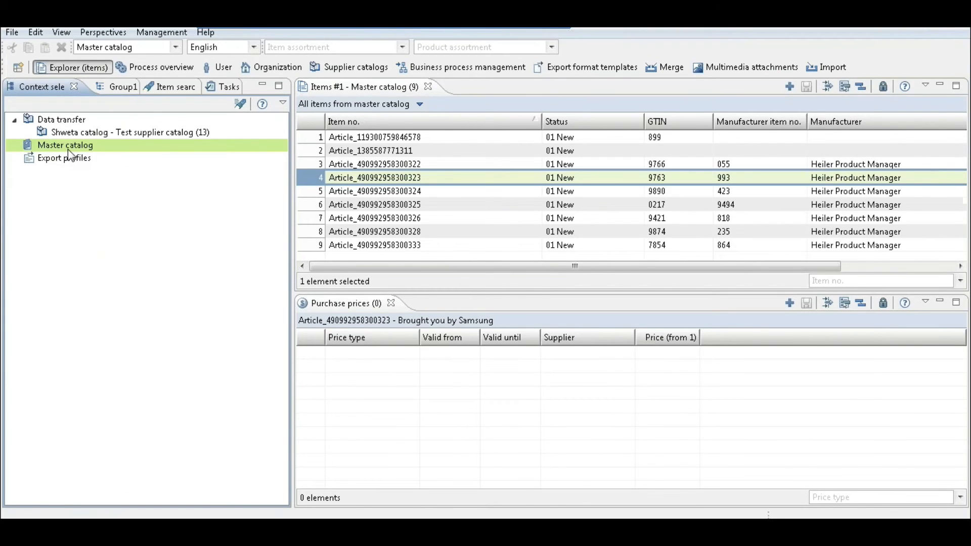
# Select Export profiles in Context selection and collapse the Data transfer branch.
pyautogui.click(63, 158)
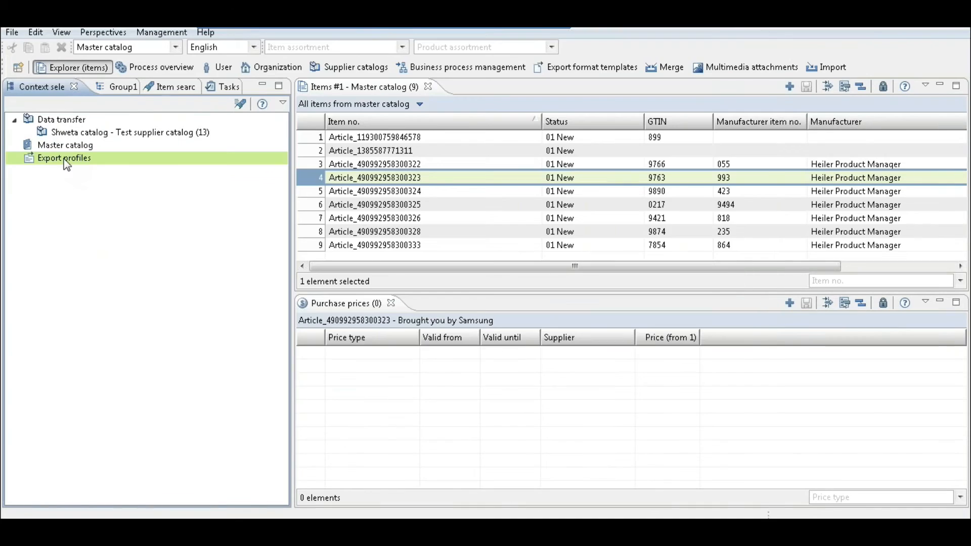
pyautogui.doubleClick(63, 158)
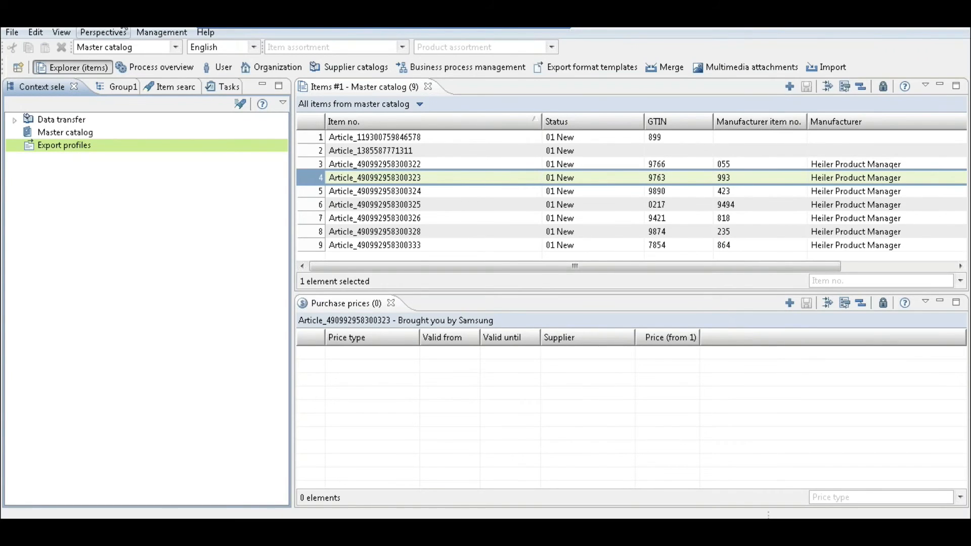
pyautogui.moveTo(121, 37)
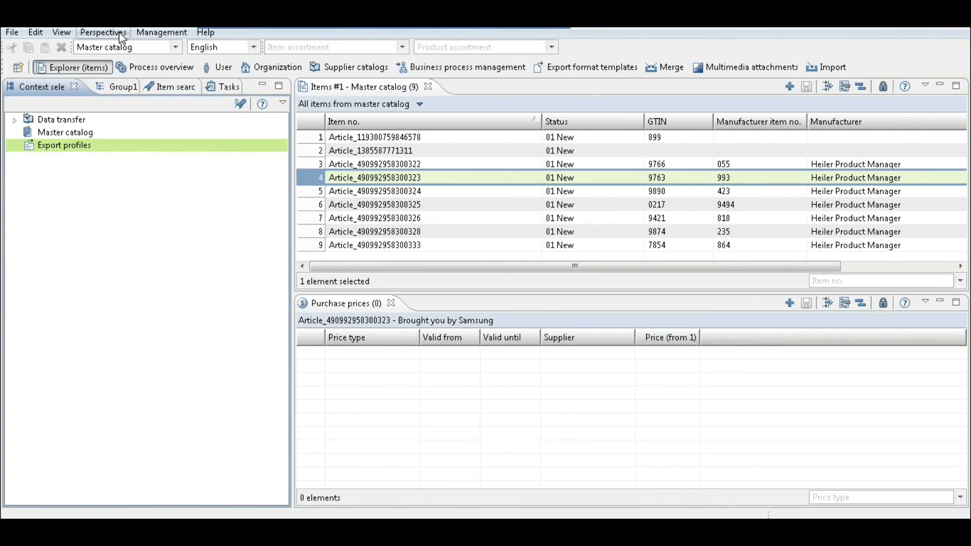
pyautogui.moveTo(575, 227)
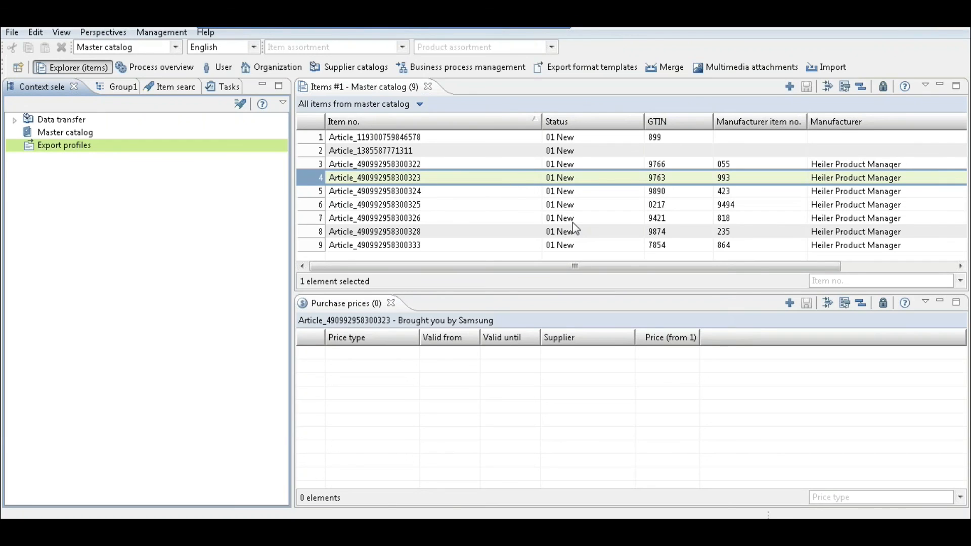
pyautogui.moveTo(580, 255)
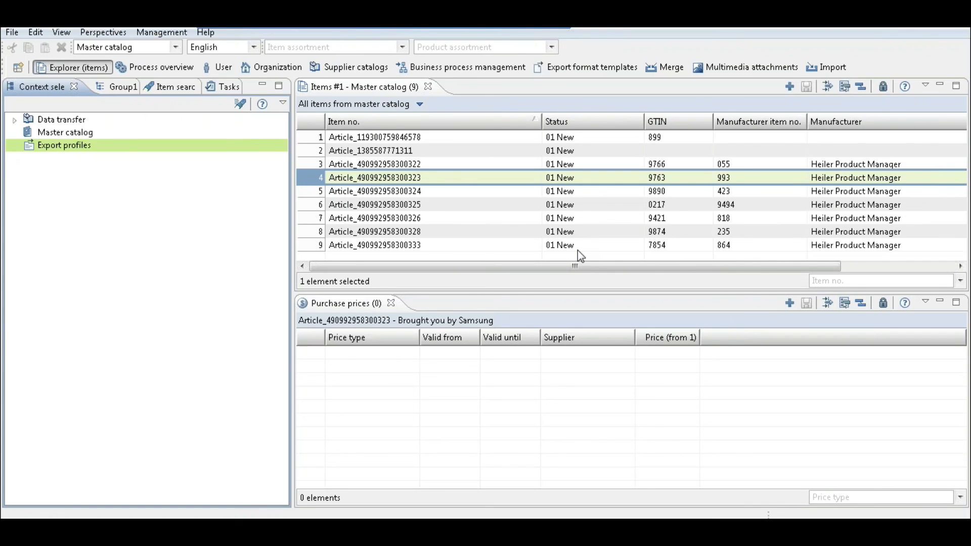
pyautogui.moveTo(756, 136)
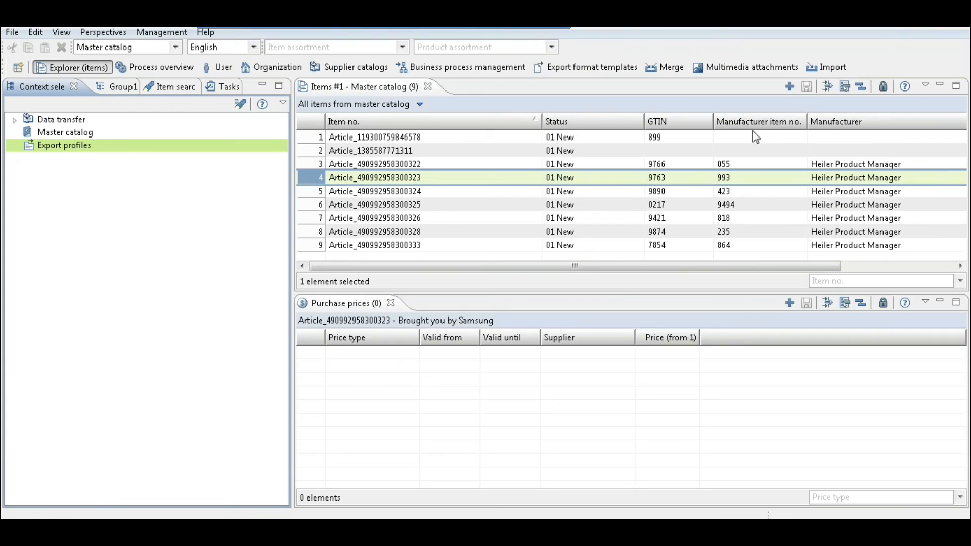